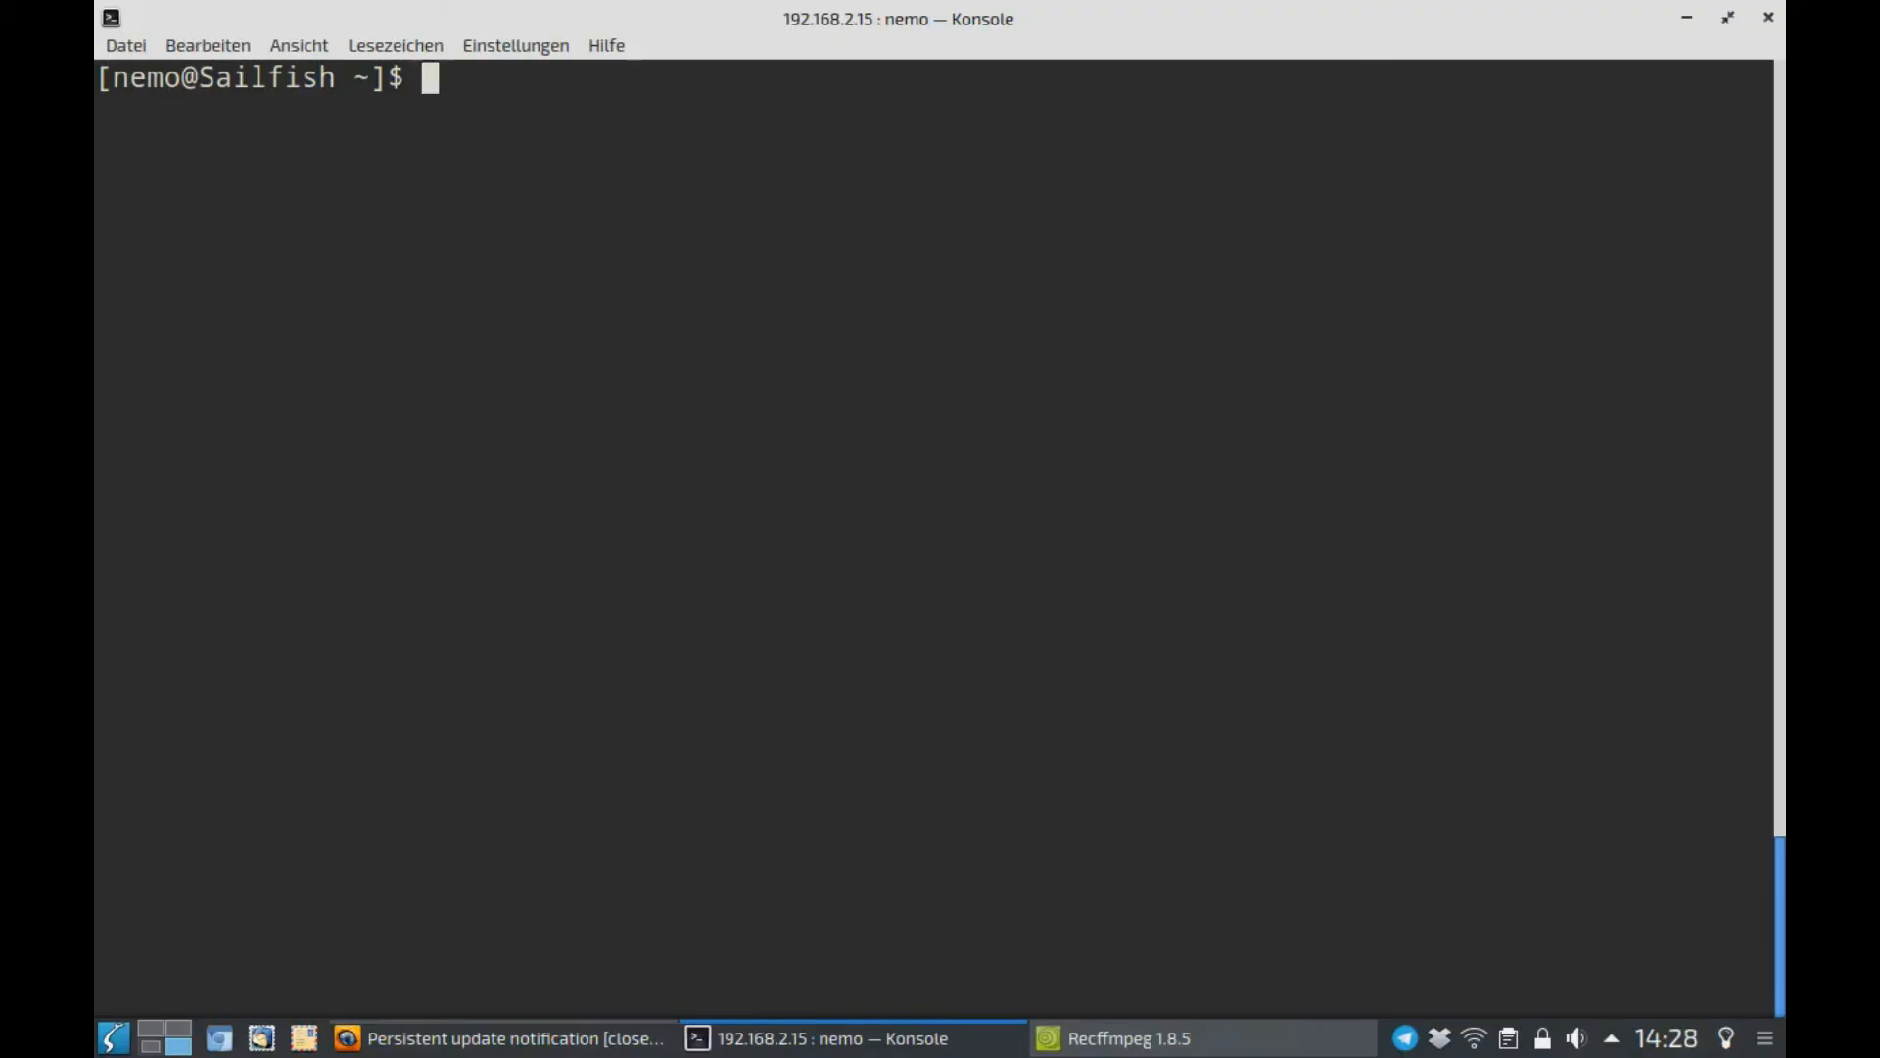
{"action": "mouse_move", "coordinate": [693, 450]}
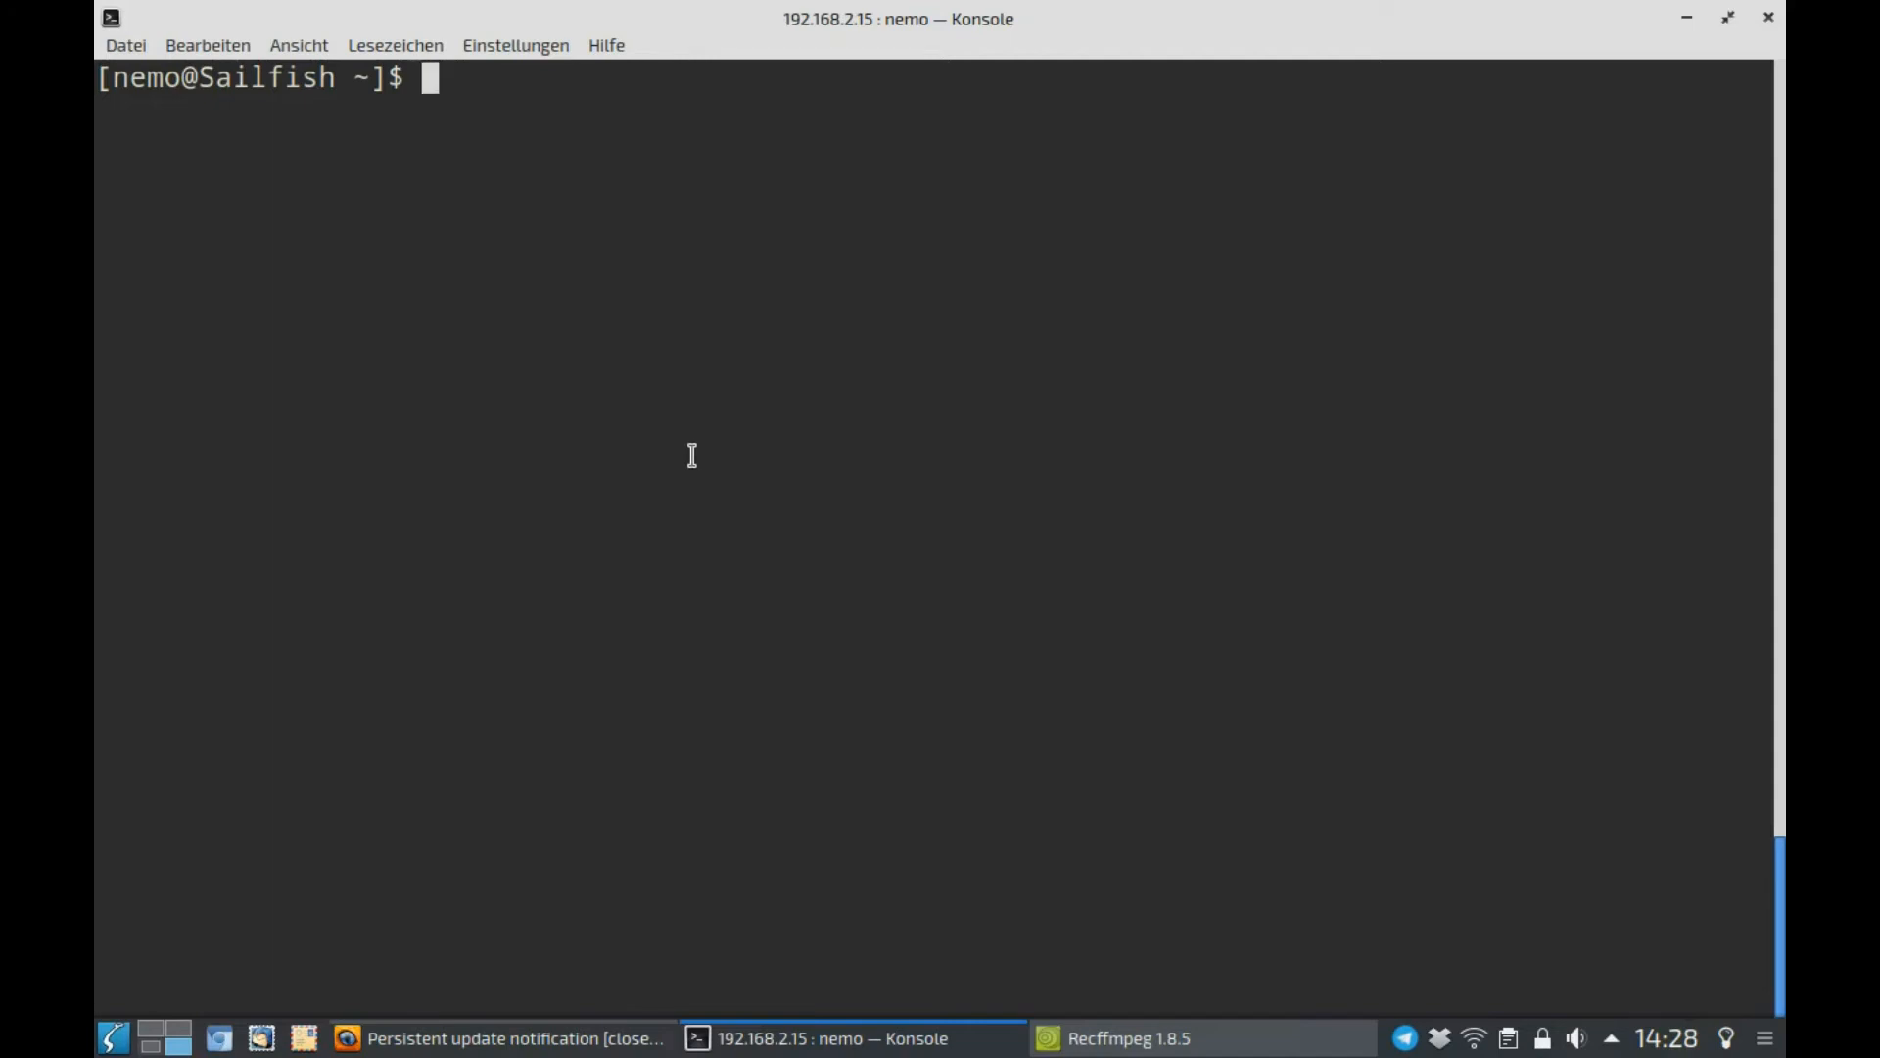
- Change into a /usr/share directory and list its contents
{"action": "type", "text": "cd /s"}
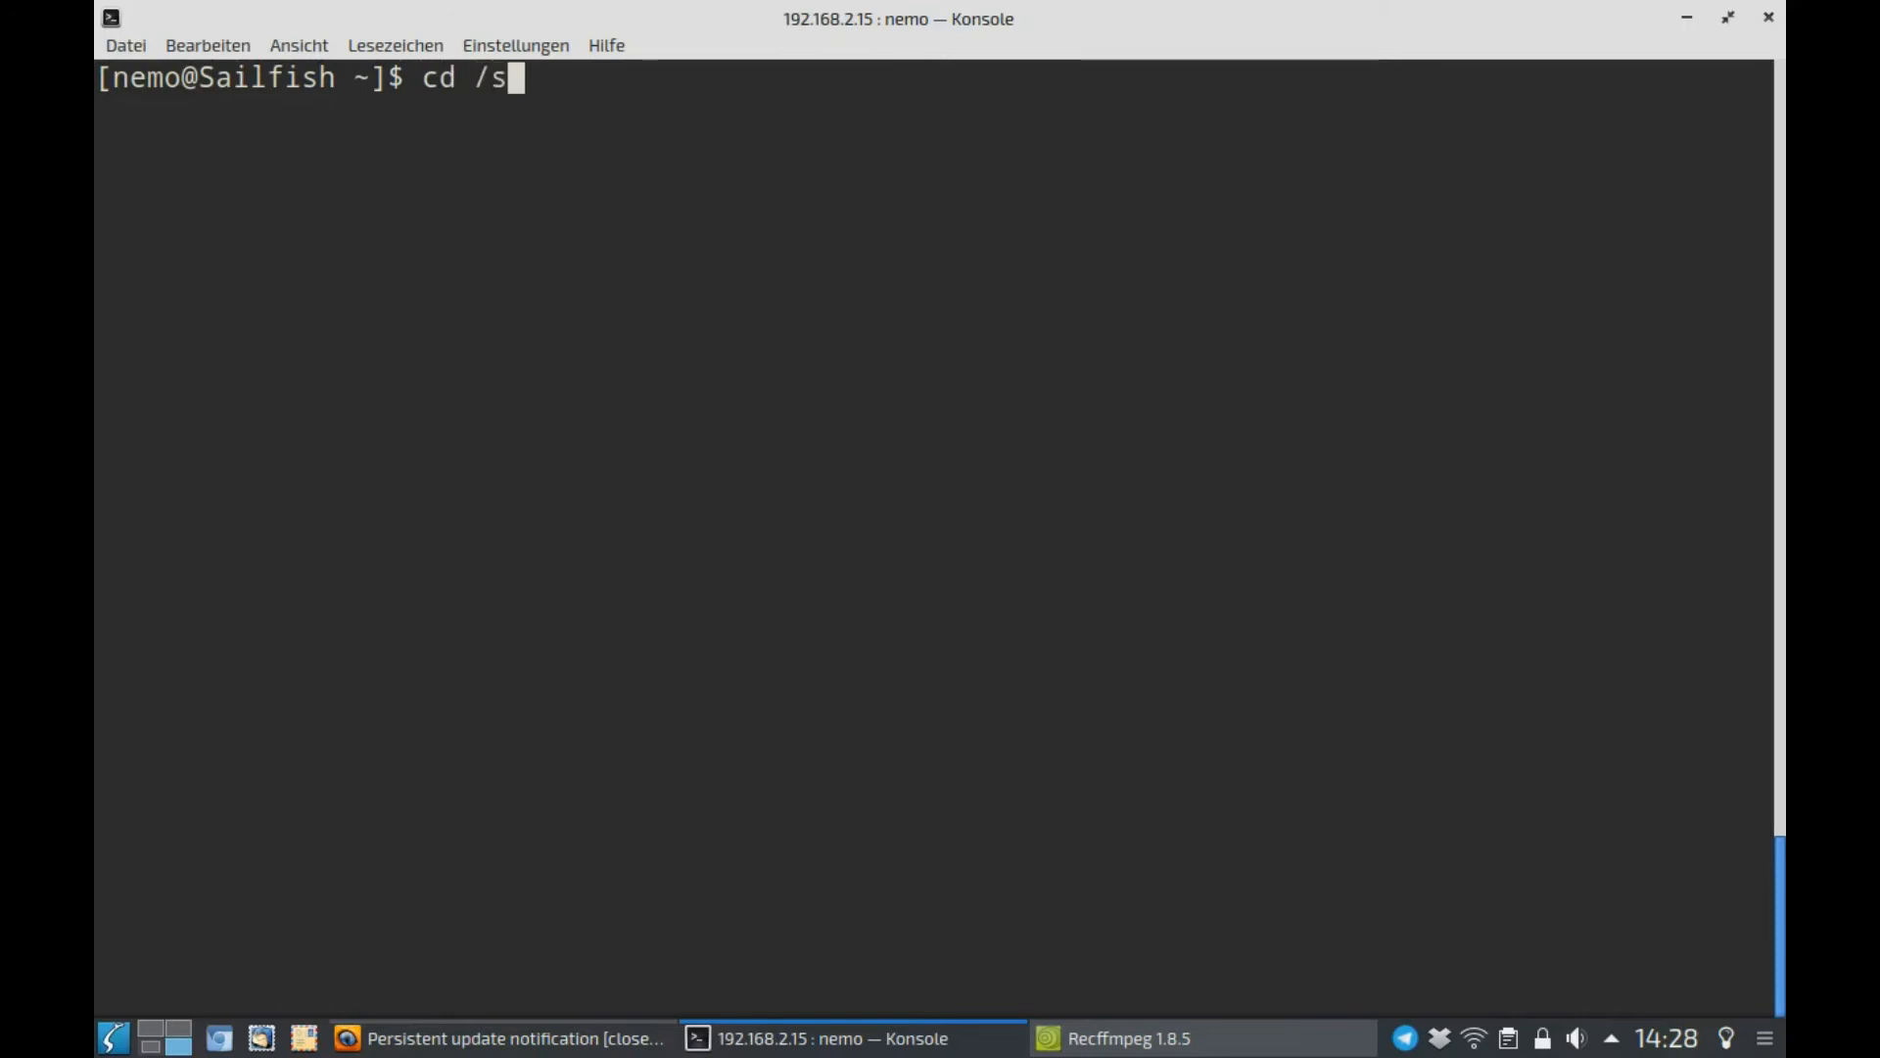
{"action": "type", "text": "usr/share/nemo-transferengine/"}
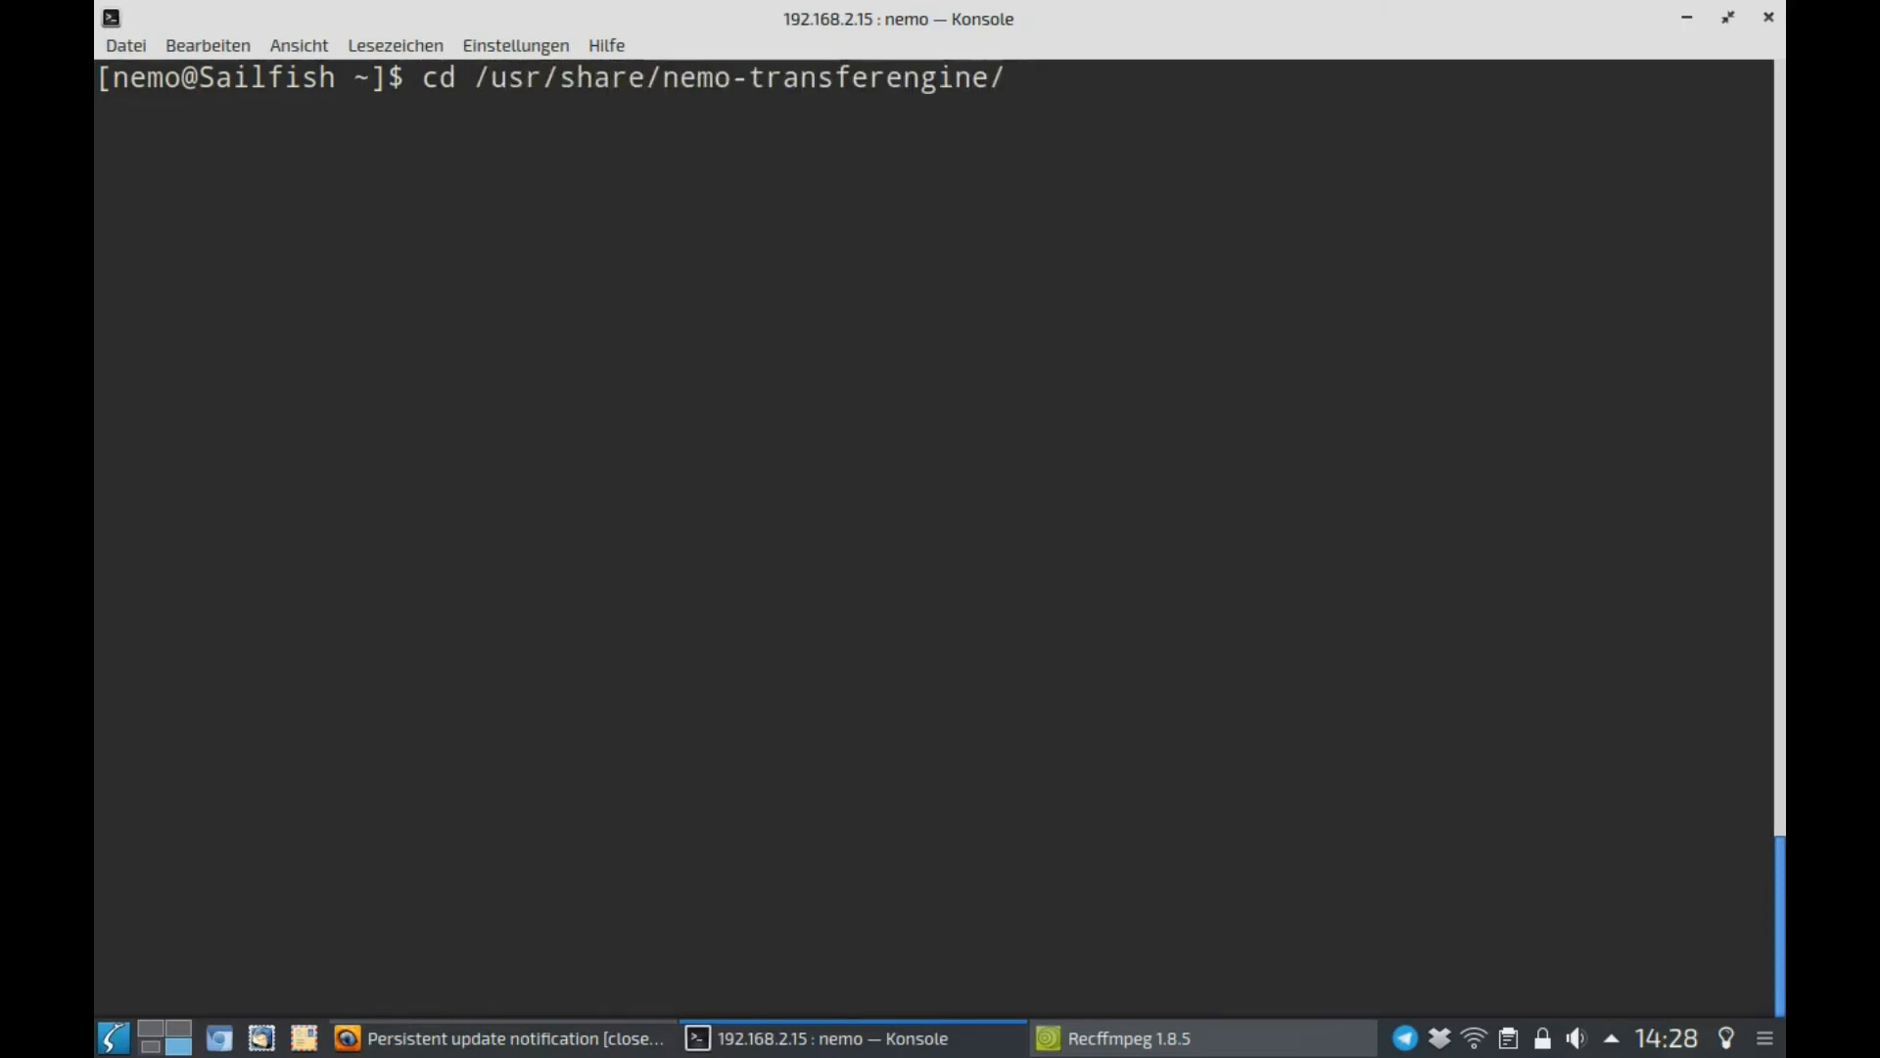
{"action": "type", "text": "ls"}
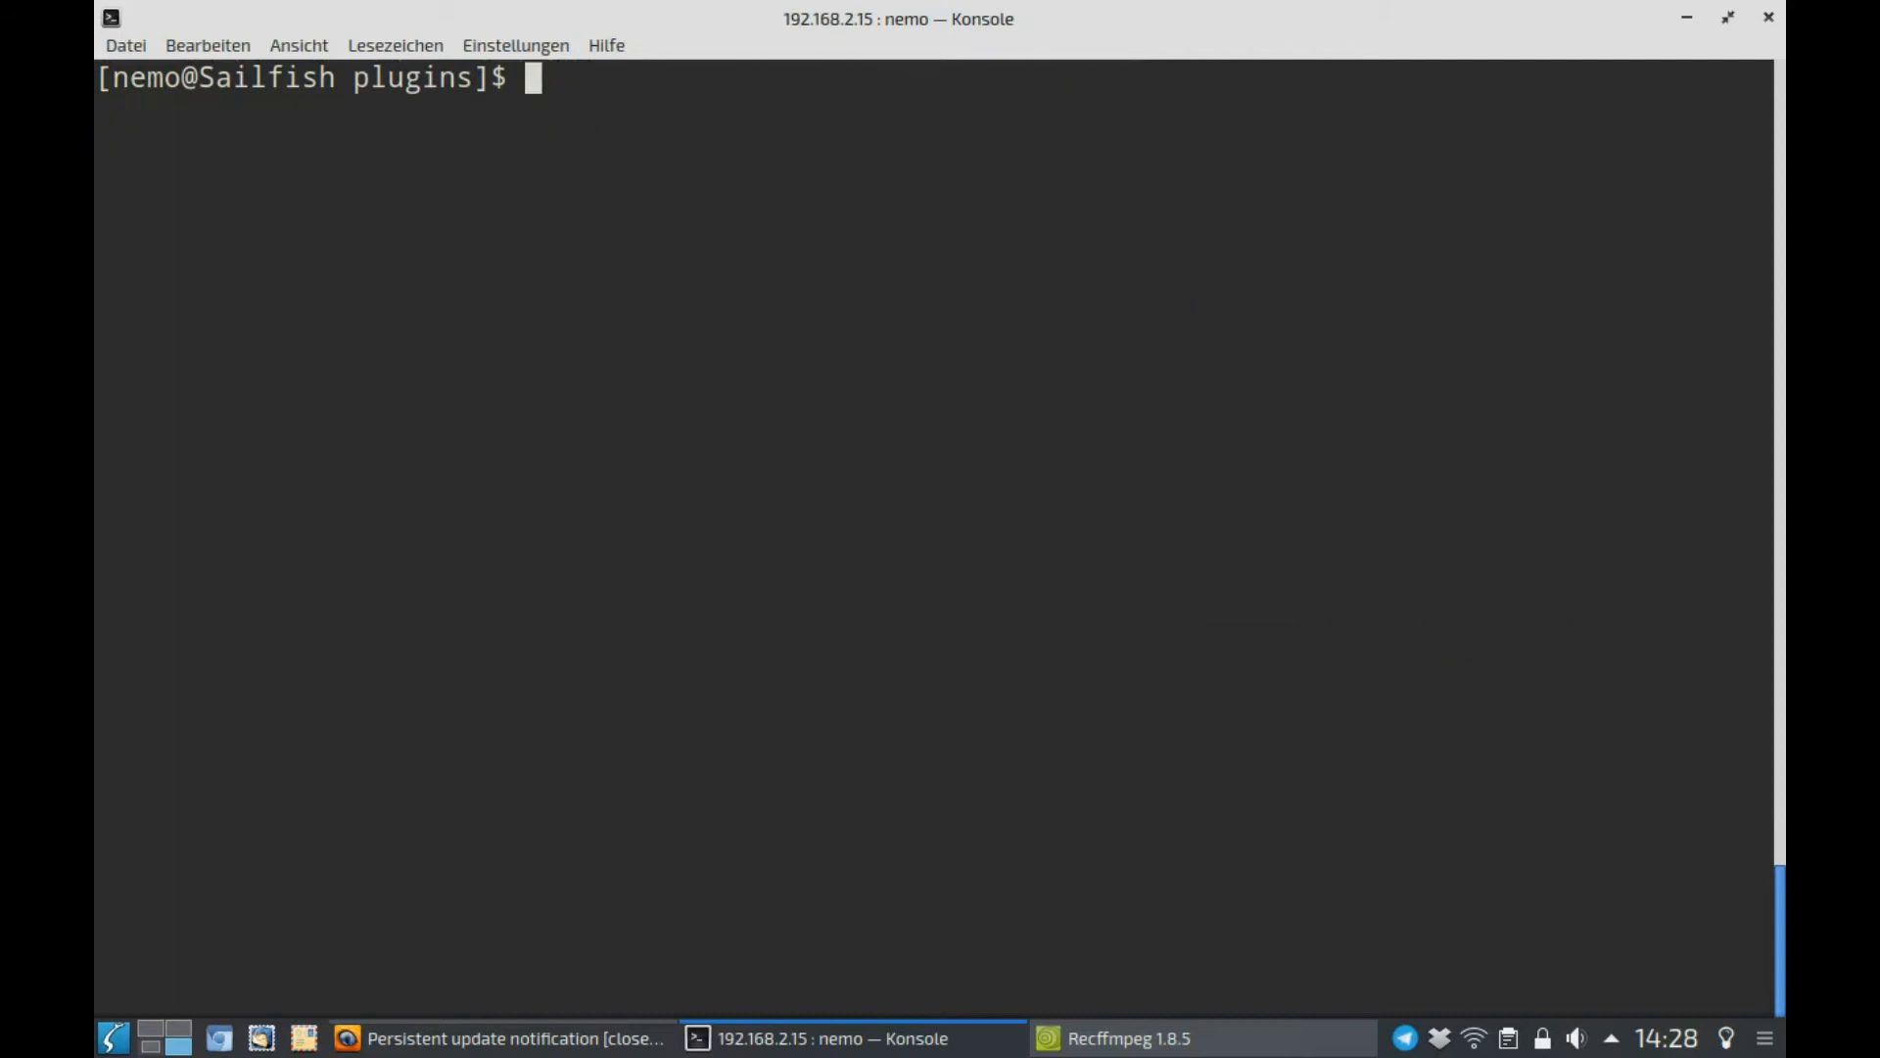
- Change into /usr/lib/nemo-transferengine/plugins/ to reach the share plugins
{"action": "type", "text": "cd /usr/"}
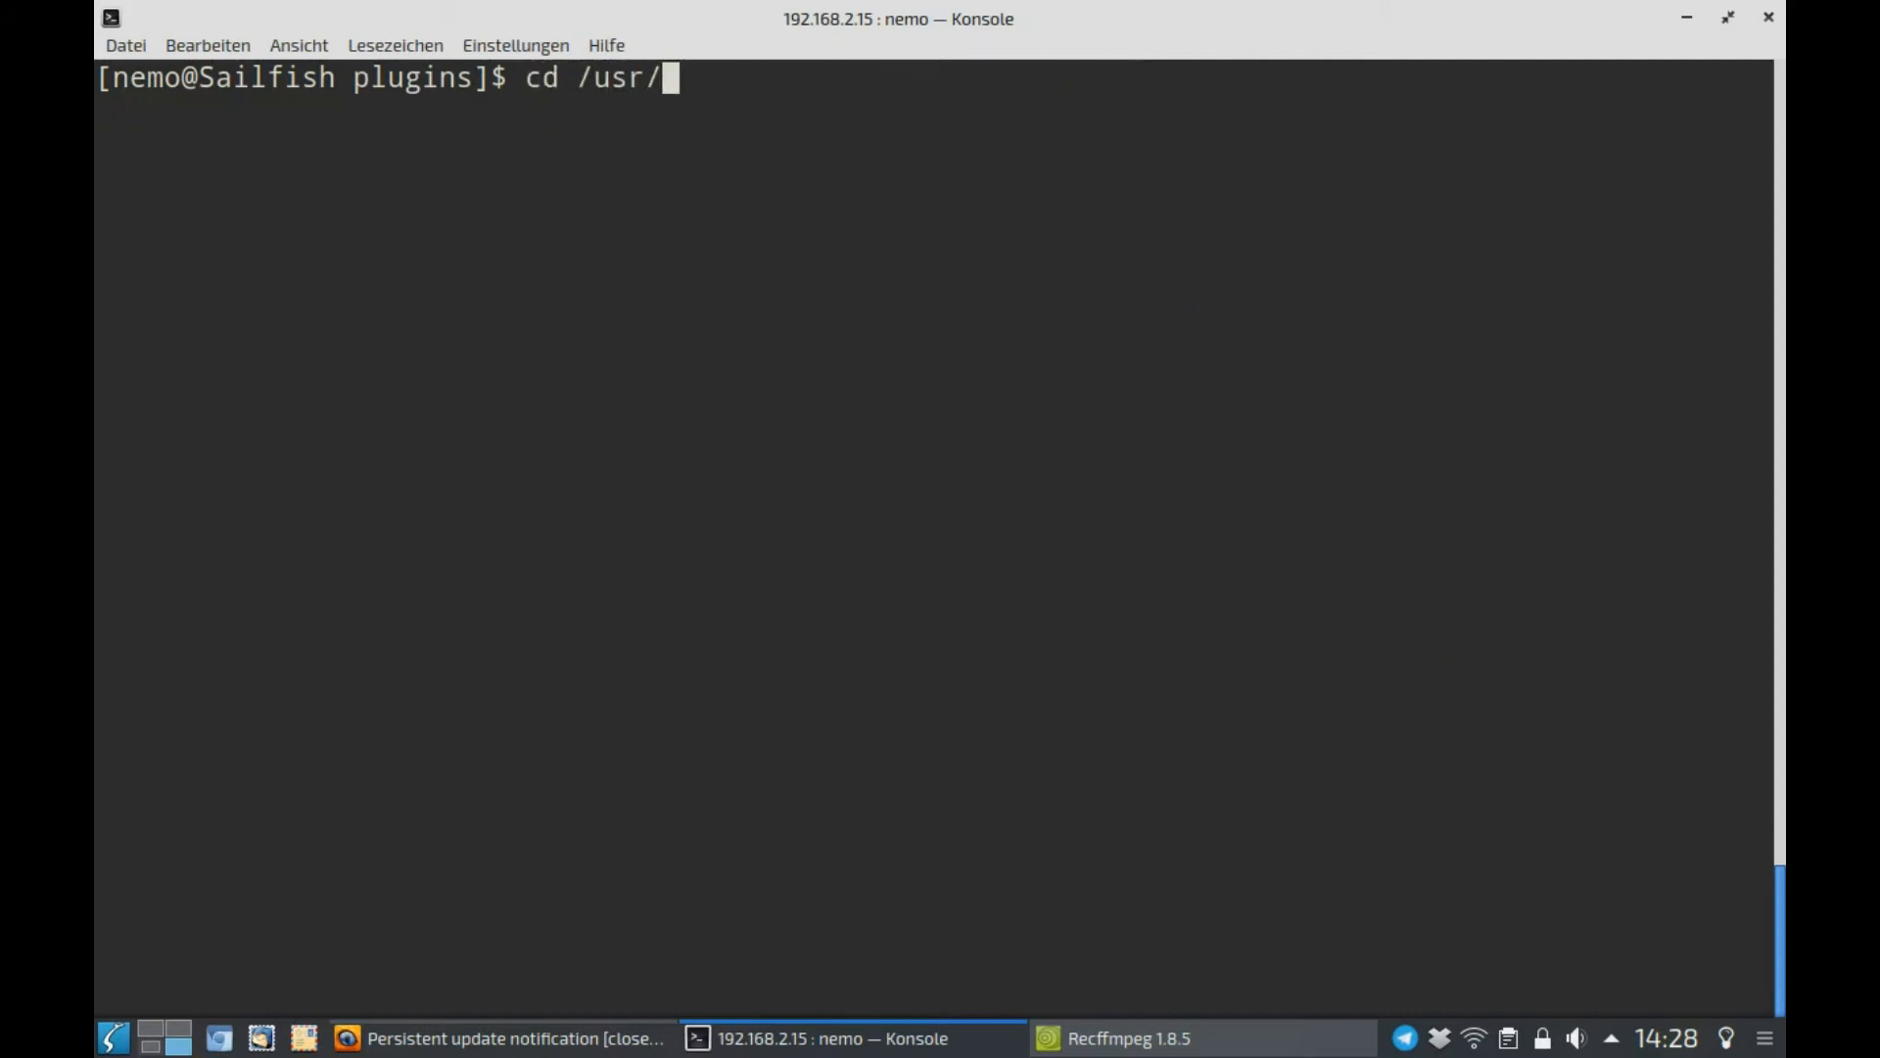
{"action": "type", "text": "lib/"}
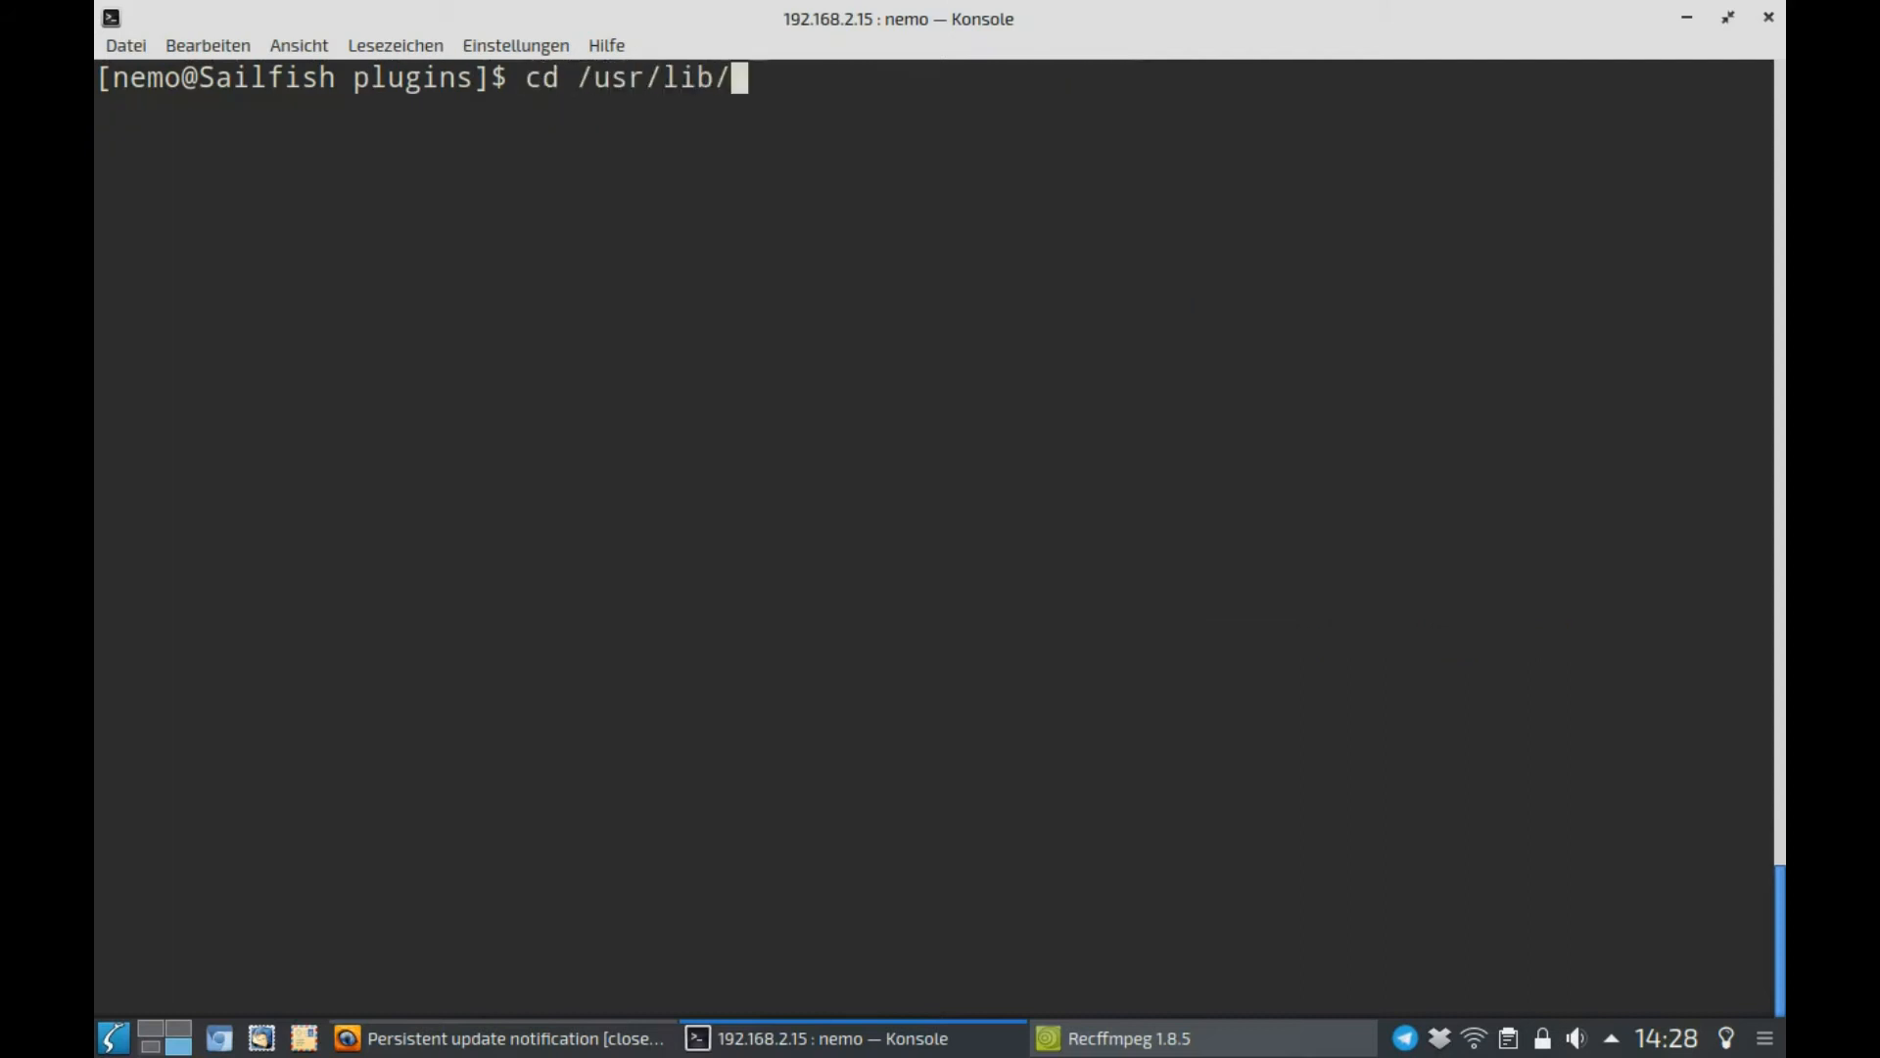
{"action": "type", "text": "nemo-transferengine/plugins/"}
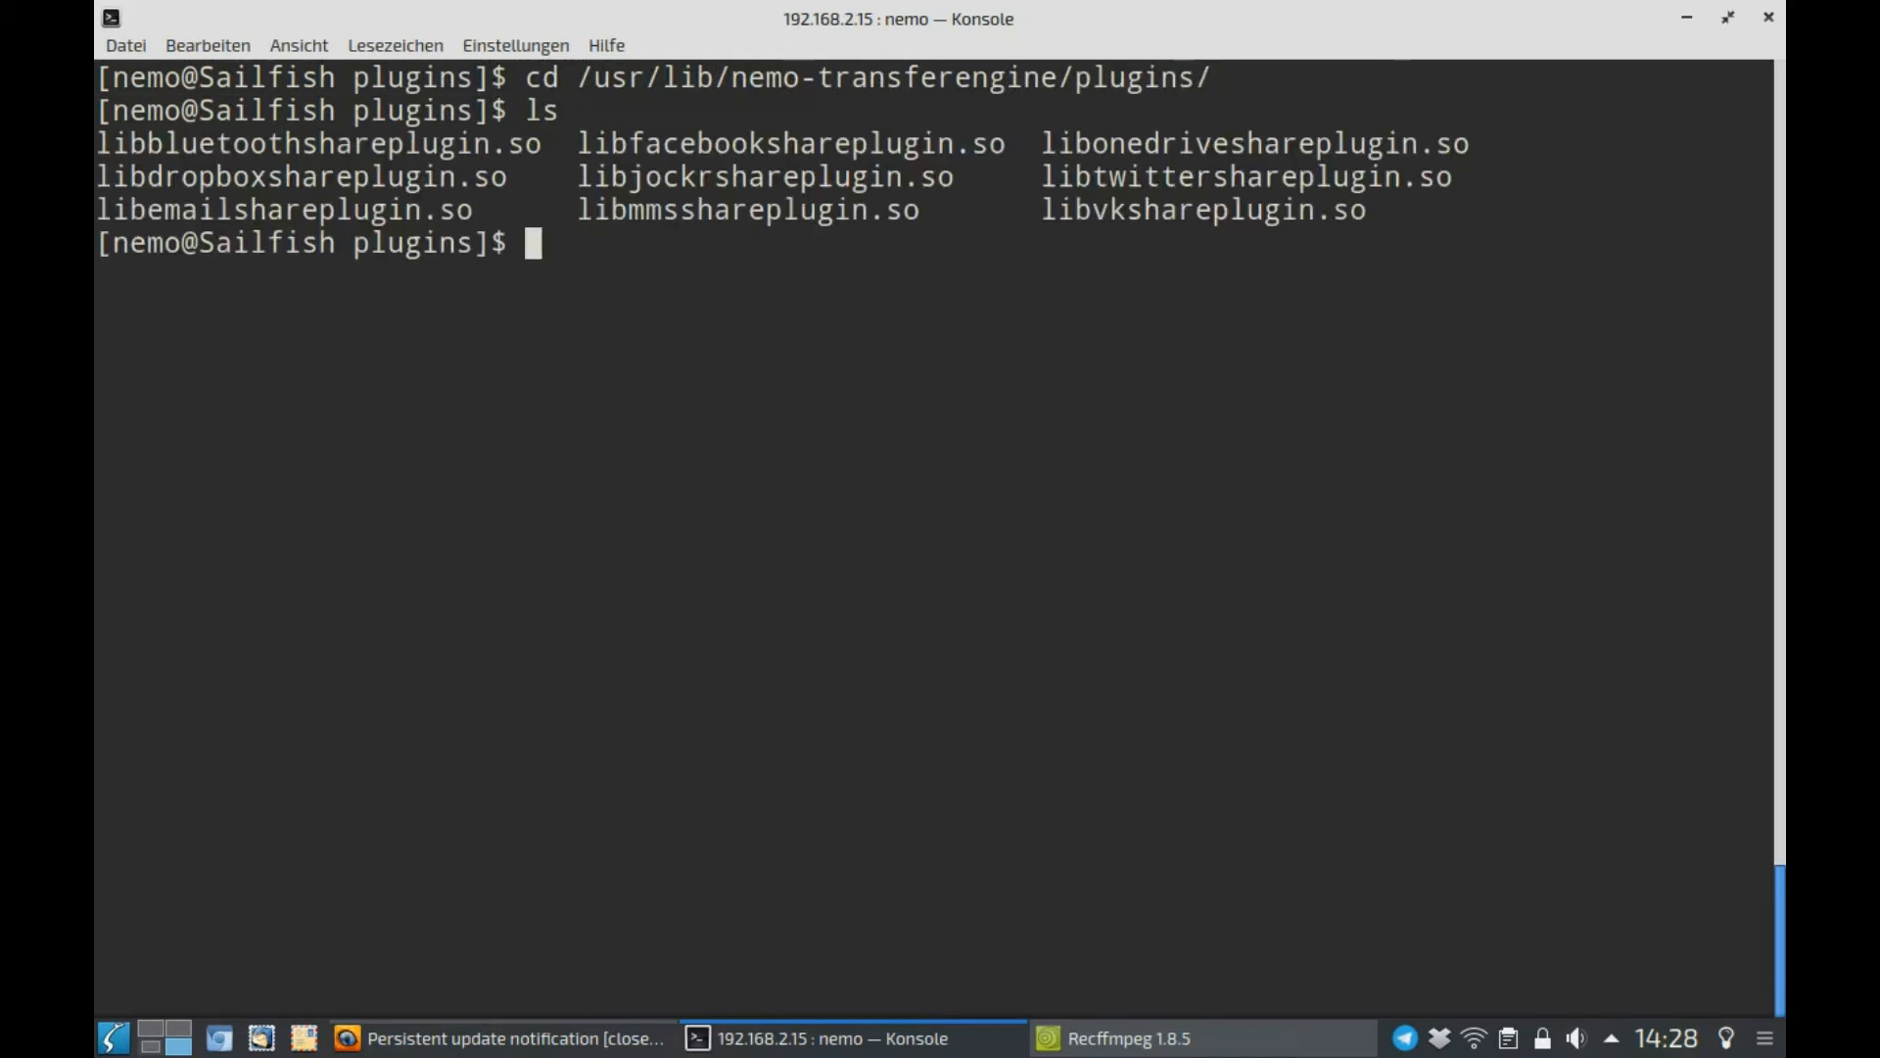
- List the plugins with ls -l and highlight libjockrshareplugin.so and its differing Jun 6 date
{"action": "type", "text": "ls- l"}
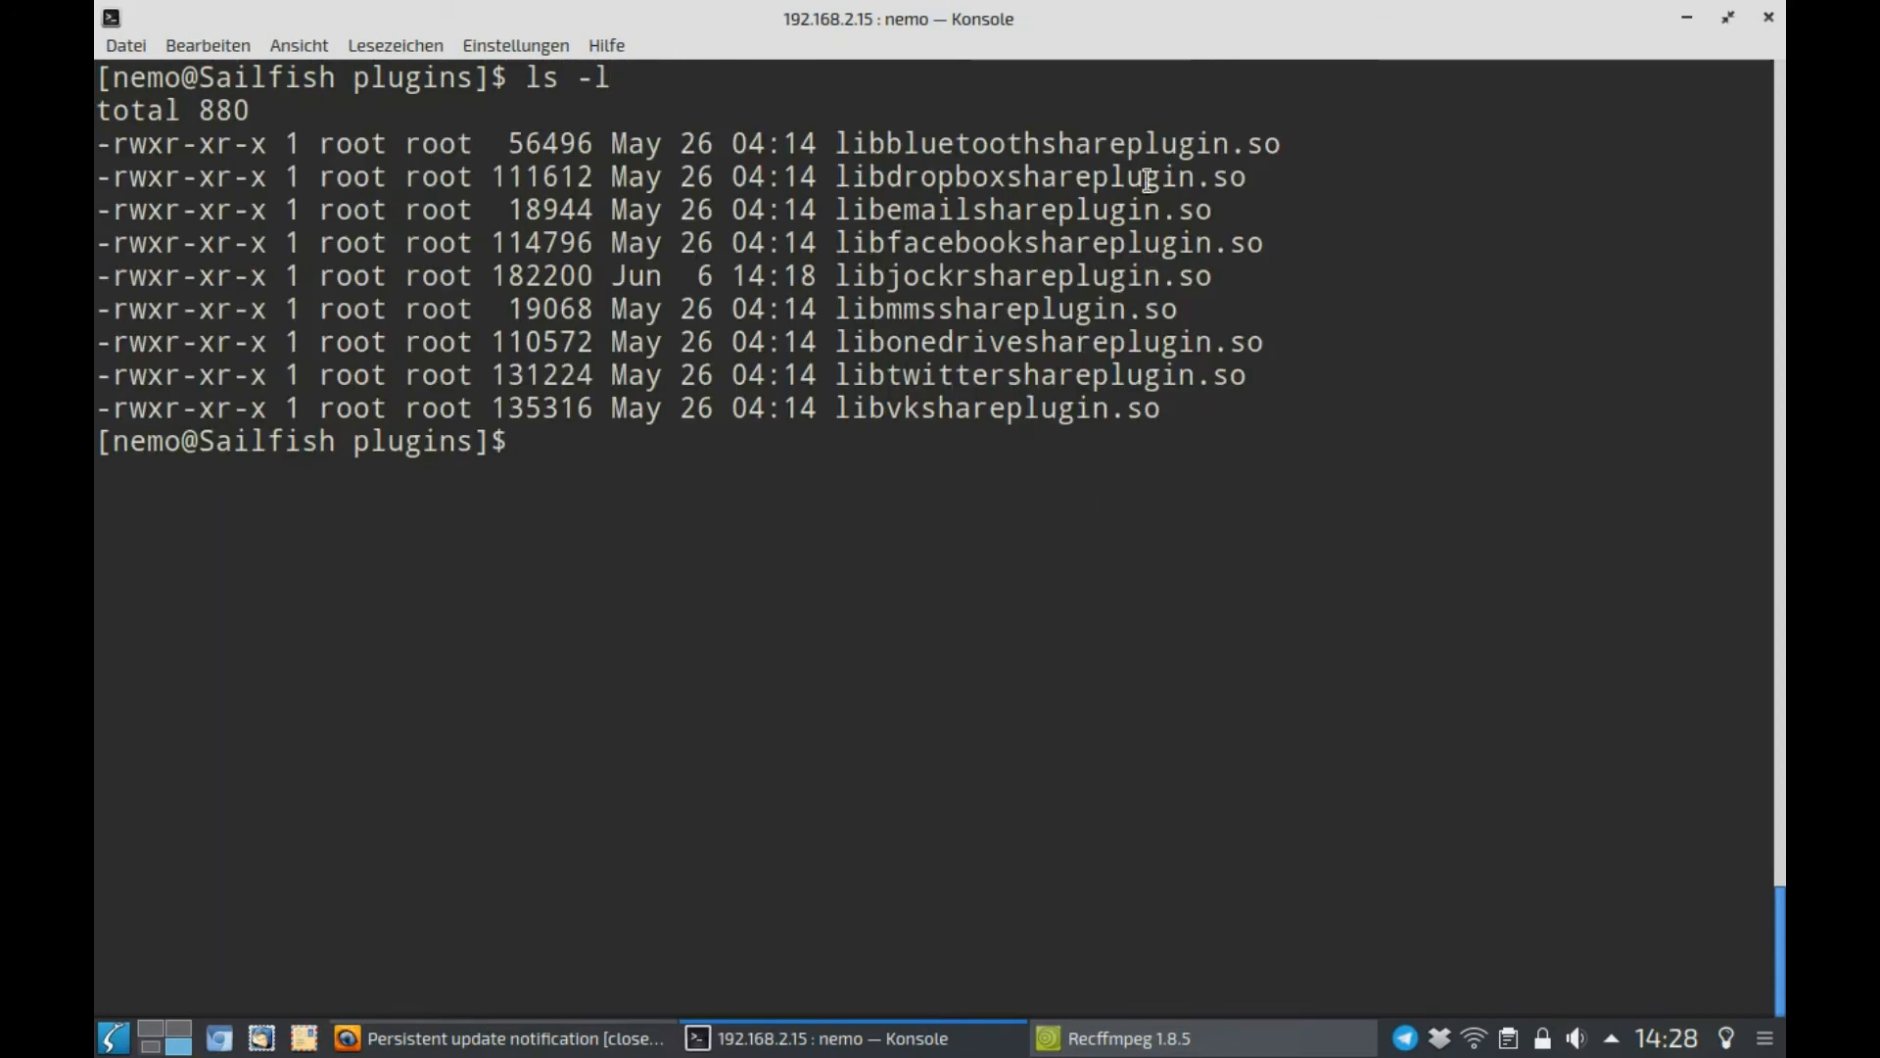
{"action": "double_click", "coordinate": [1055, 143]}
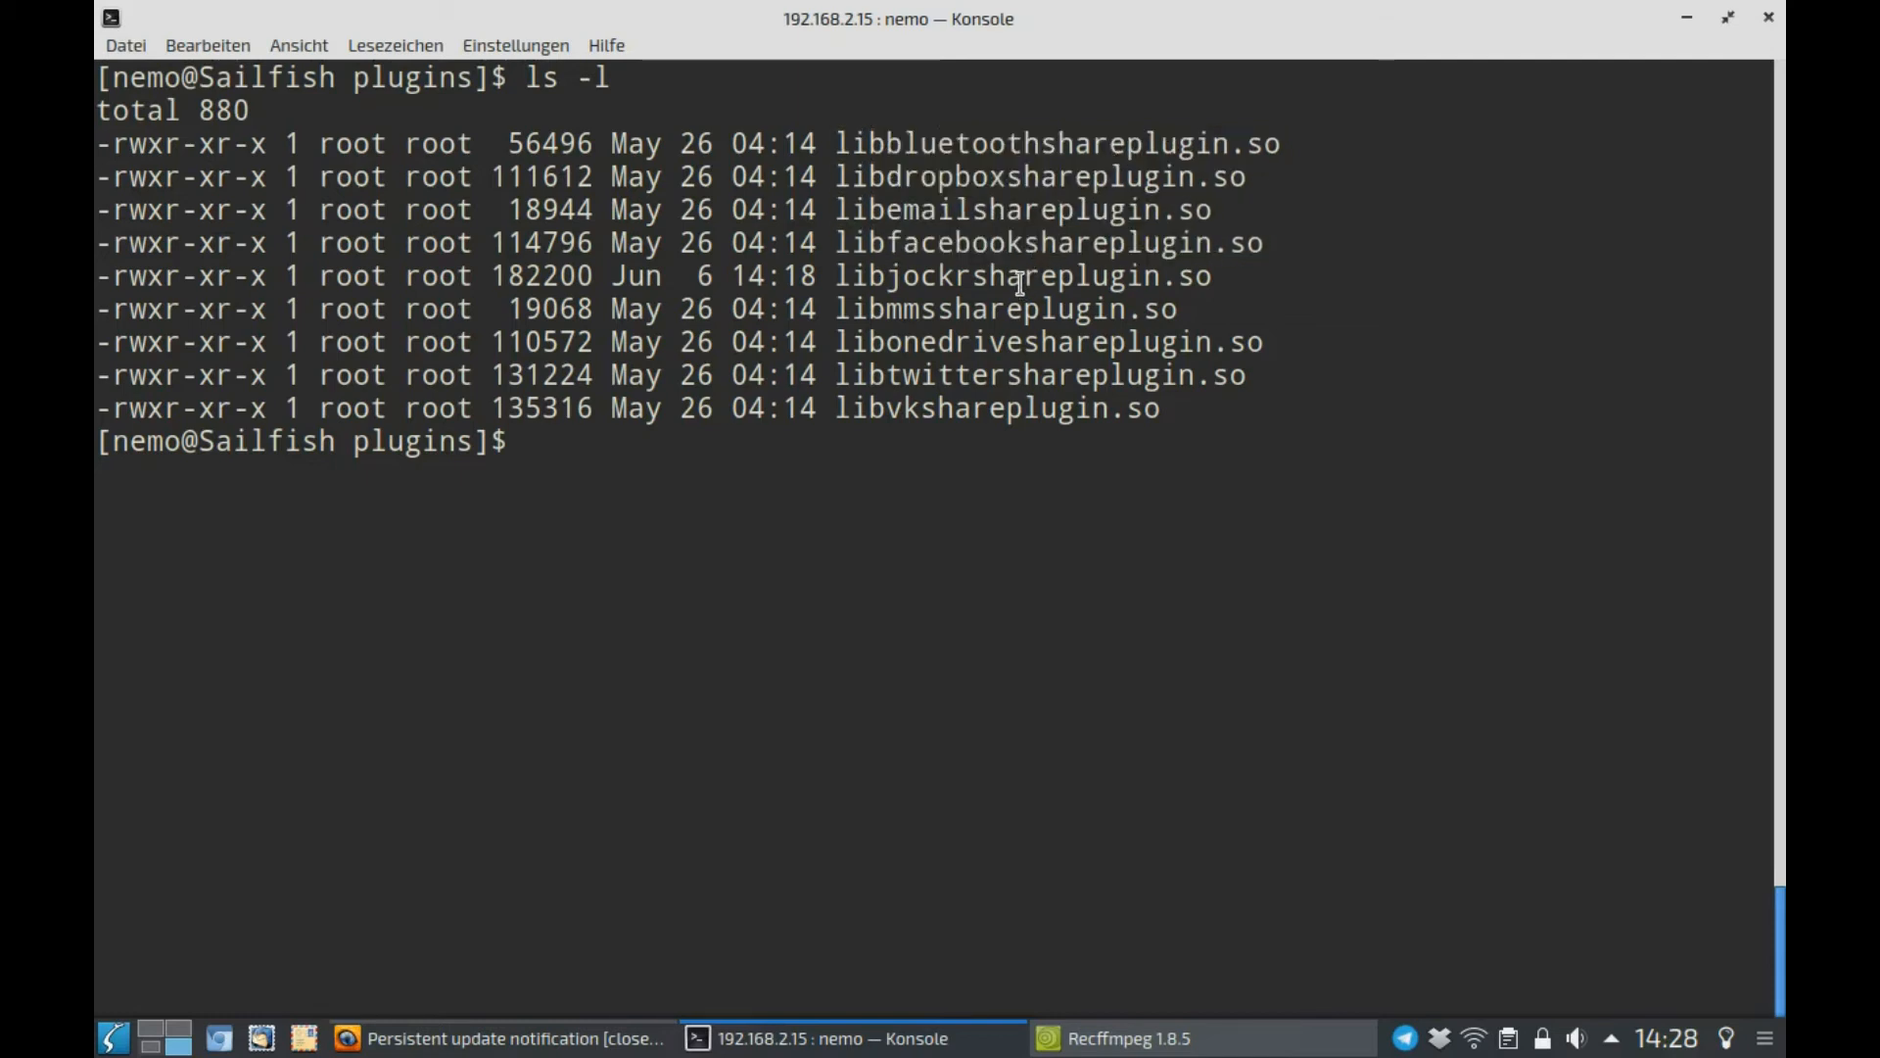
{"action": "double_click", "coordinate": [1022, 276]}
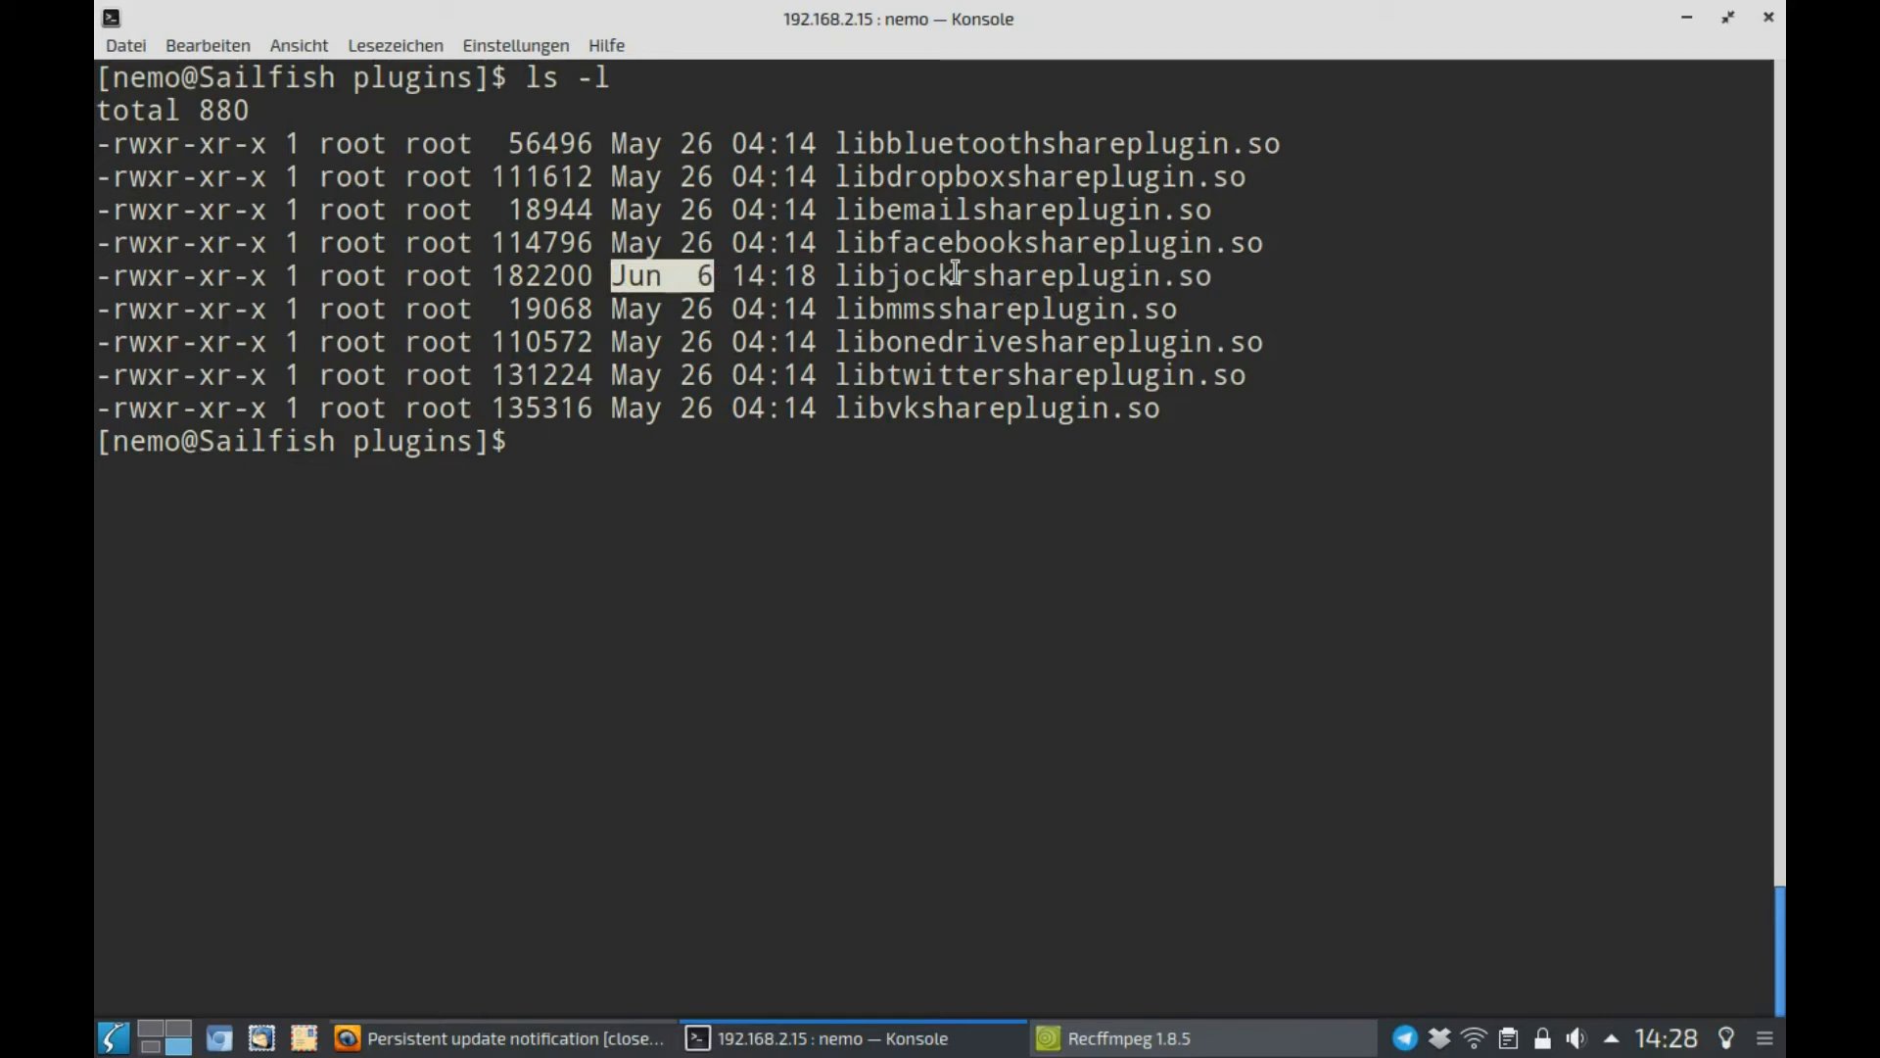
{"action": "double_click", "coordinate": [1023, 274]}
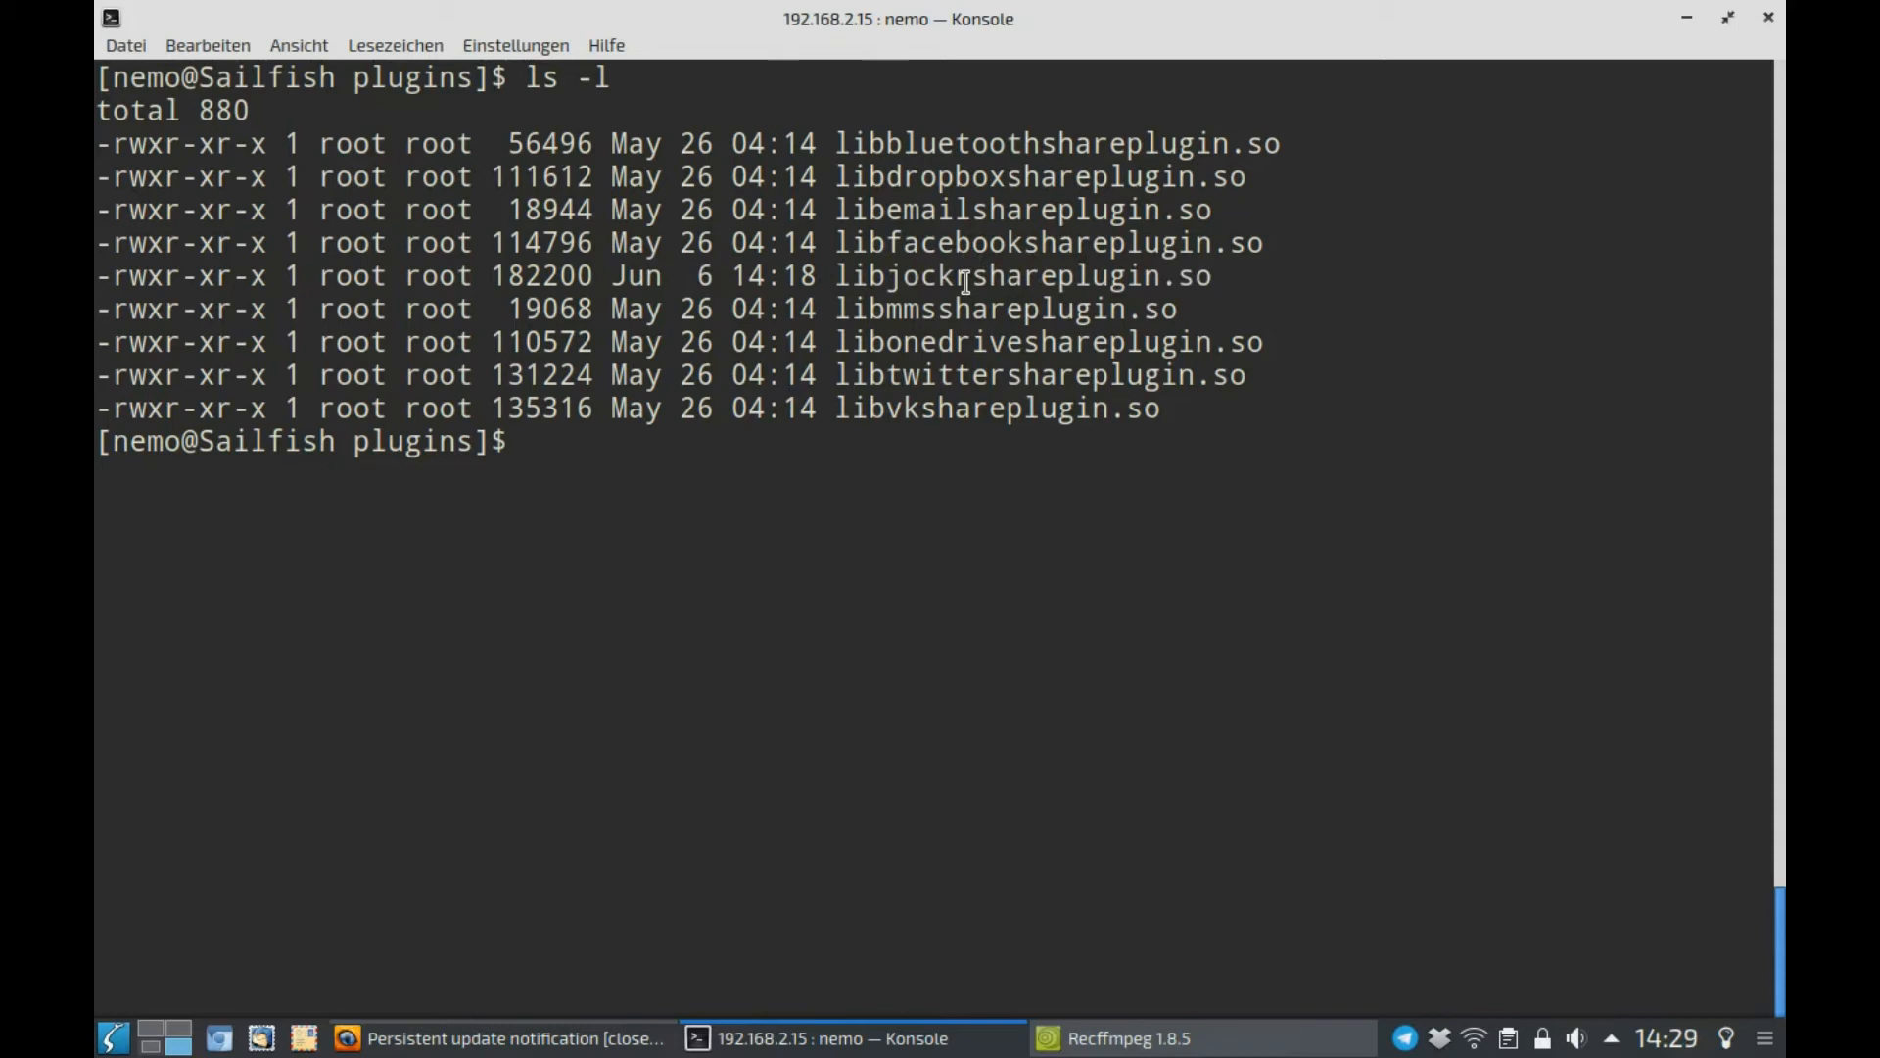
{"action": "double_click", "coordinate": [1005, 307]}
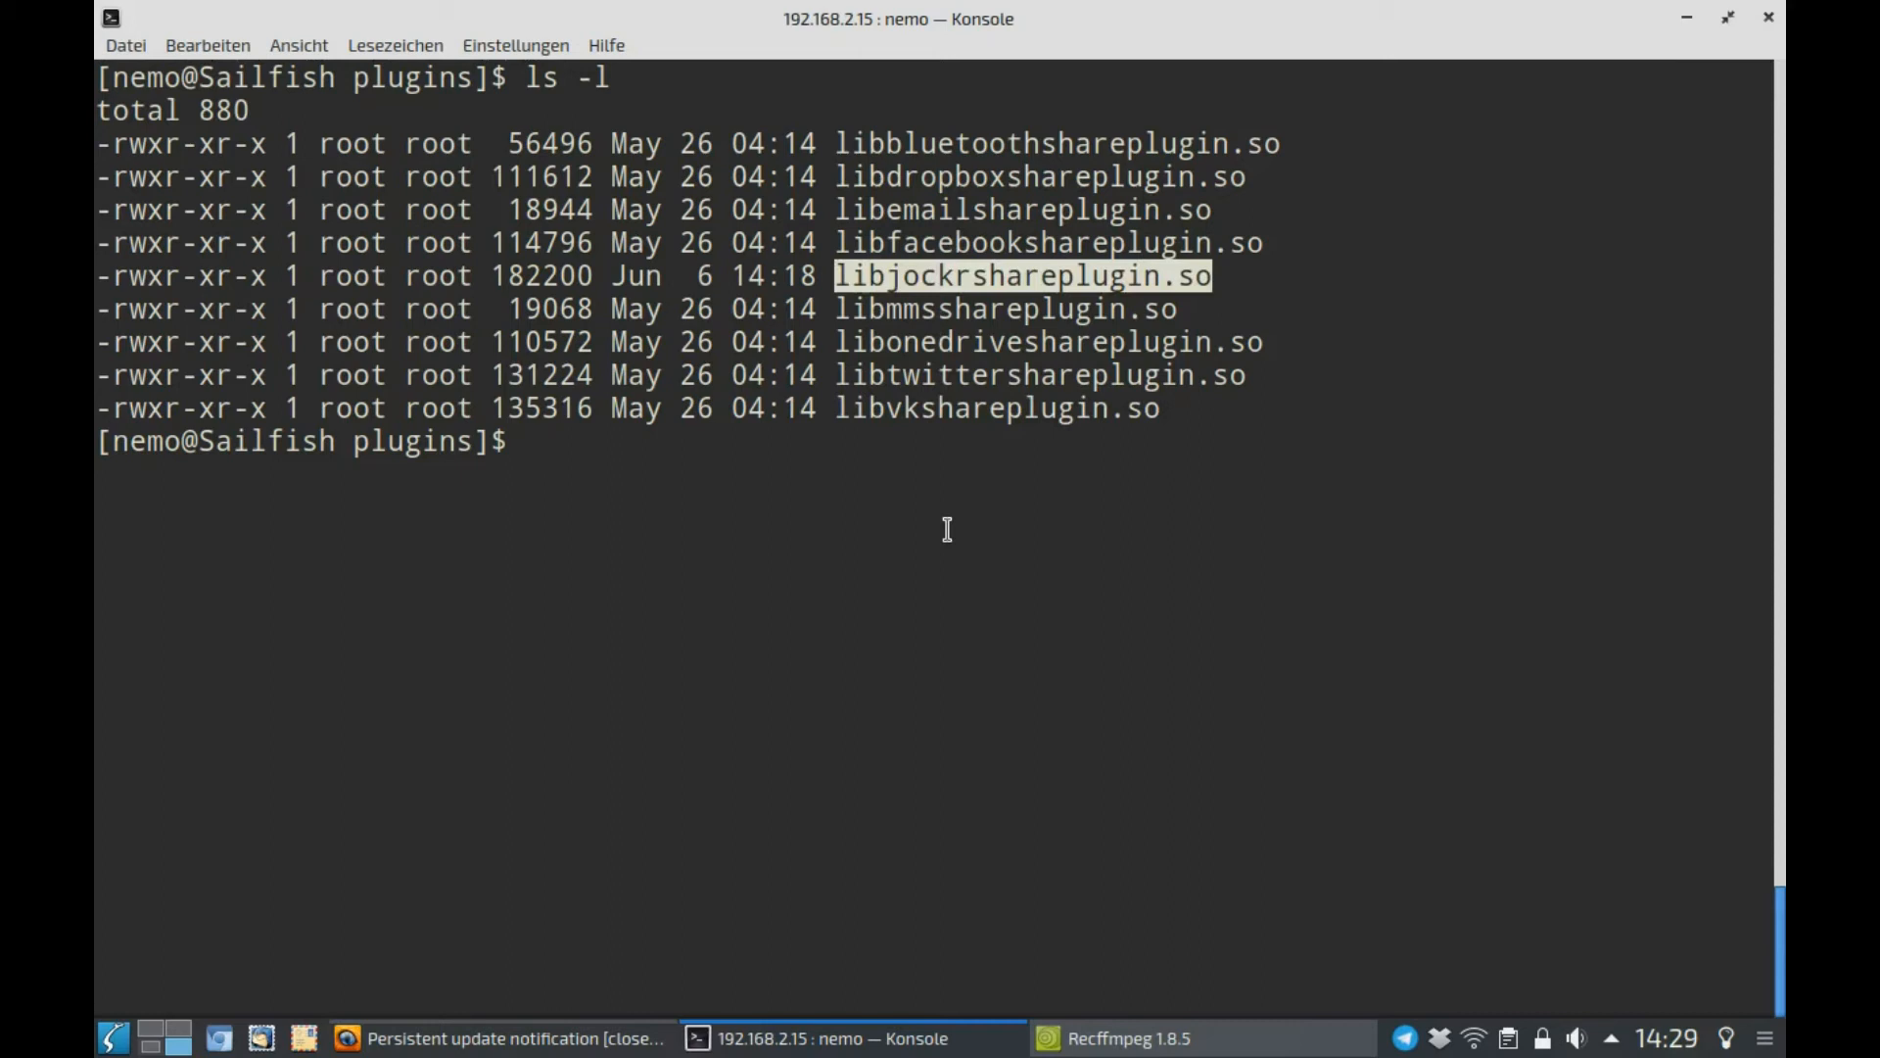
{"action": "mouse_move", "coordinate": [980, 276]}
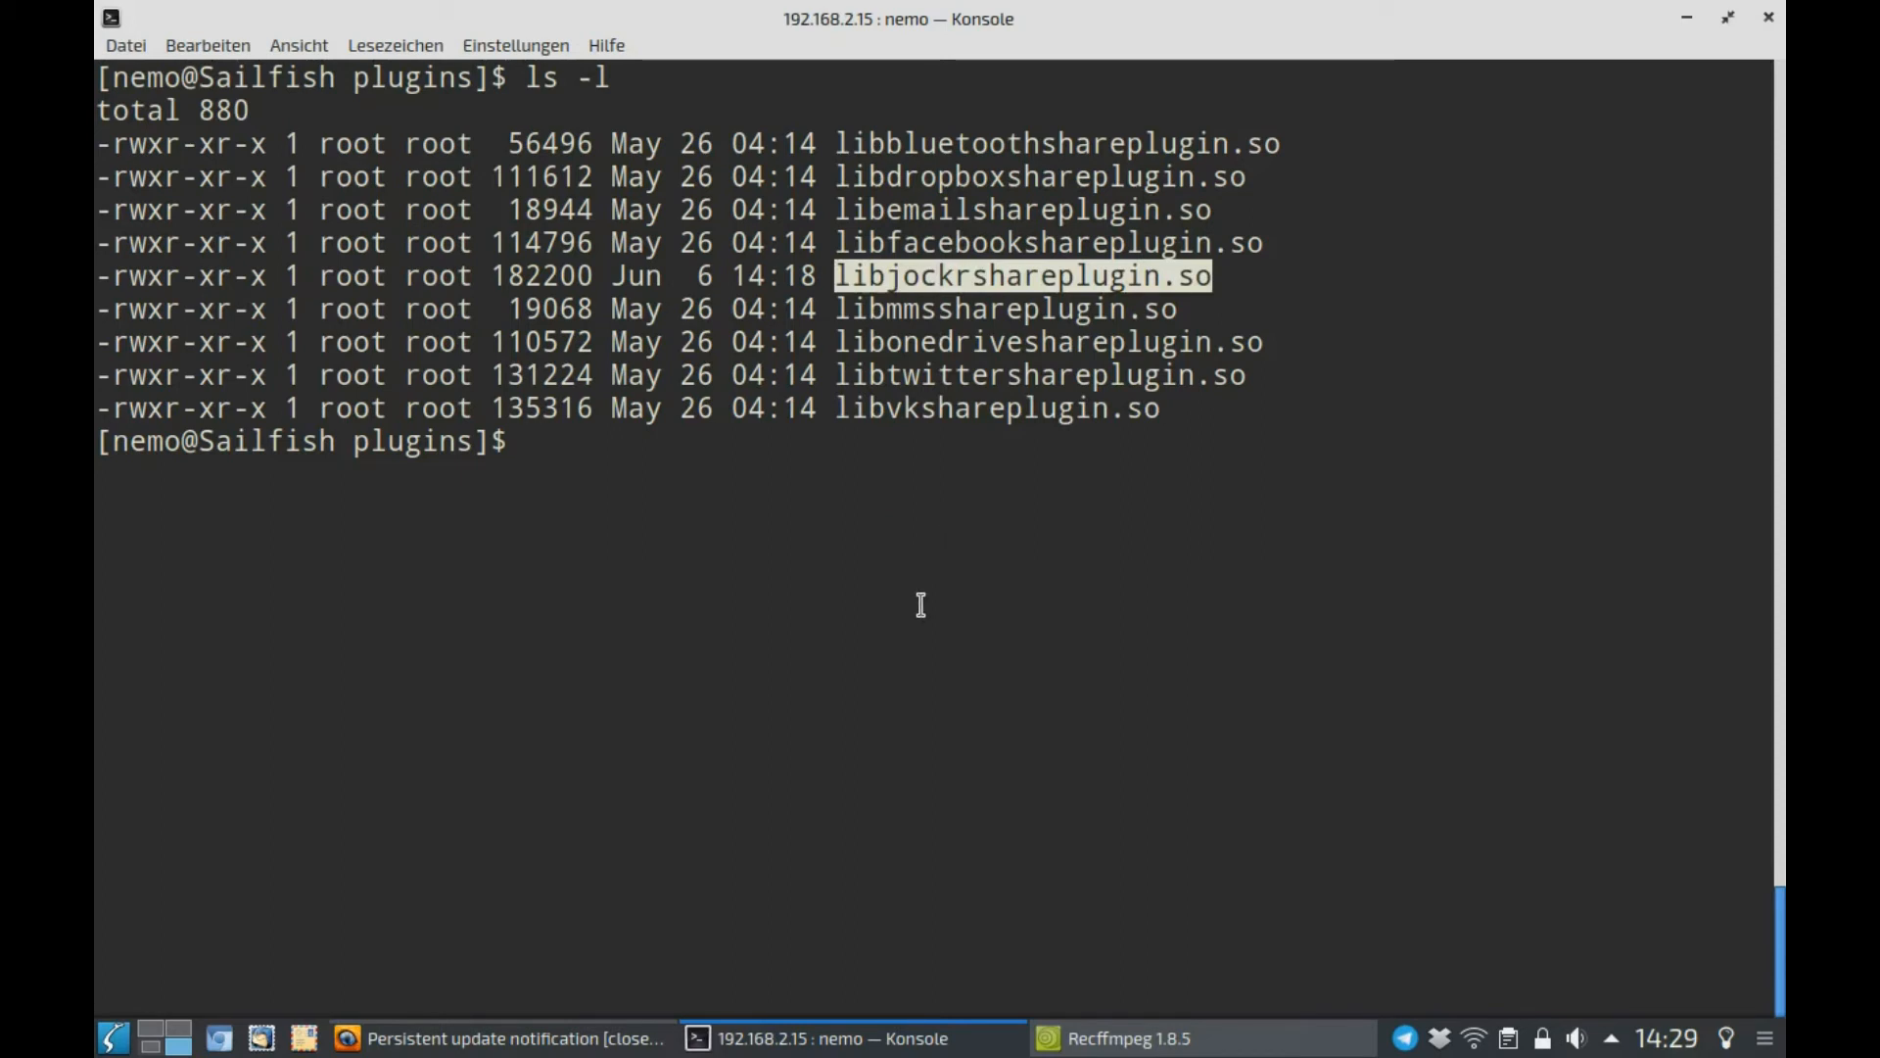
- Begin a devel-su rm command to delete the jockr share plugin as root
{"action": "type", "text": "devel-su"}
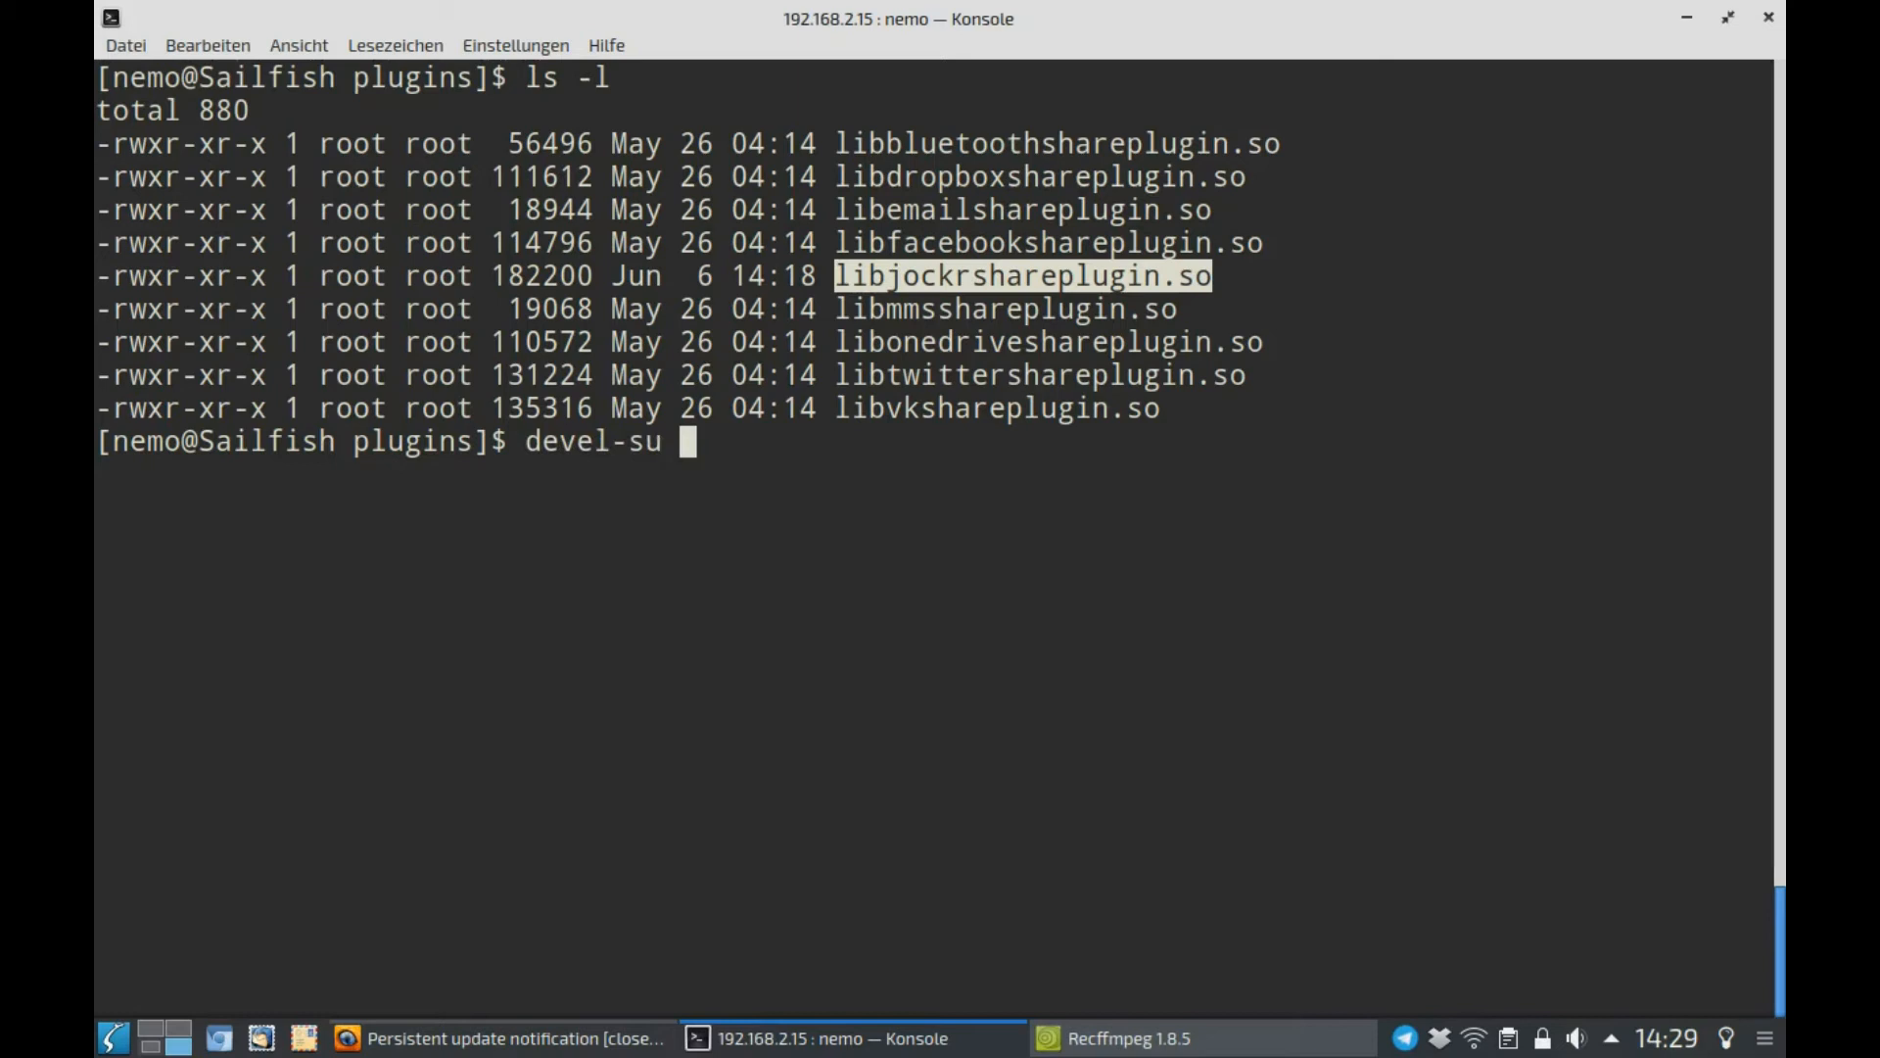
{"action": "type", "text": "rm"}
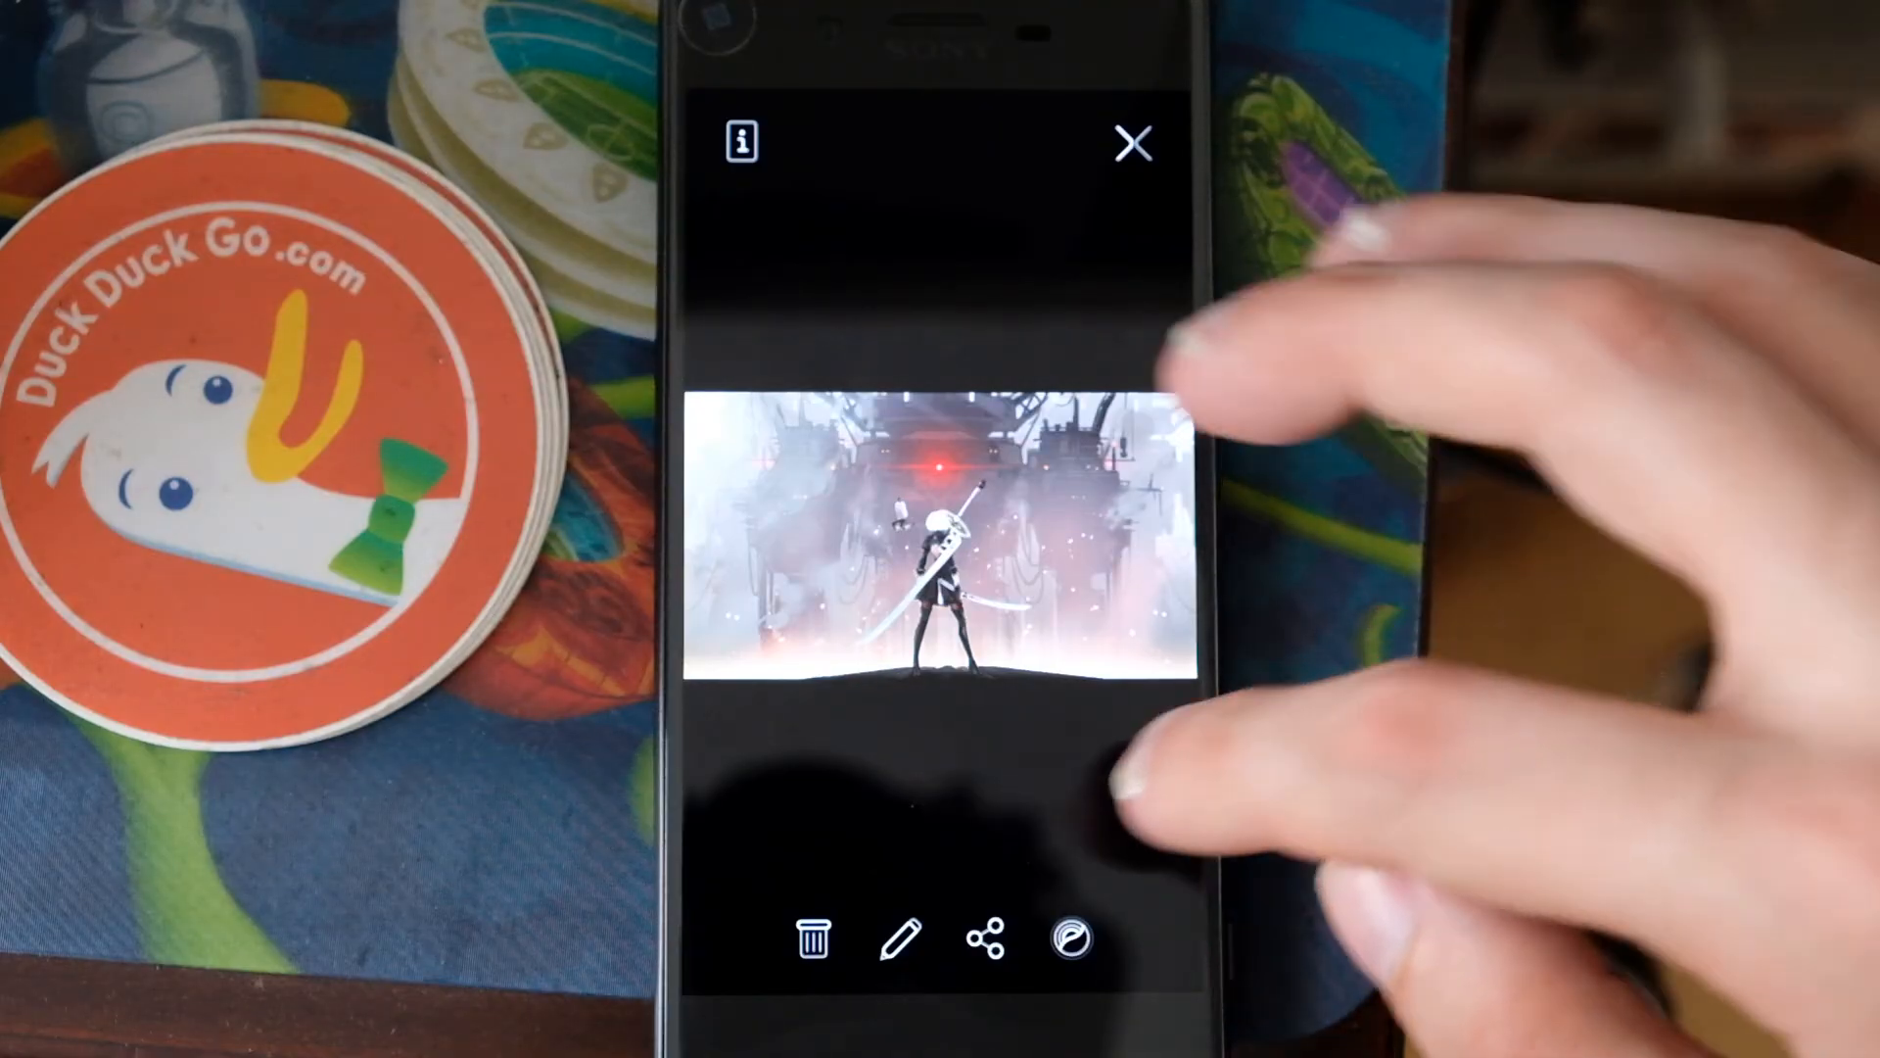
- Show the picture's sharing choices in the phone's Gallery
{"action": "left_click", "coordinate": [983, 938]}
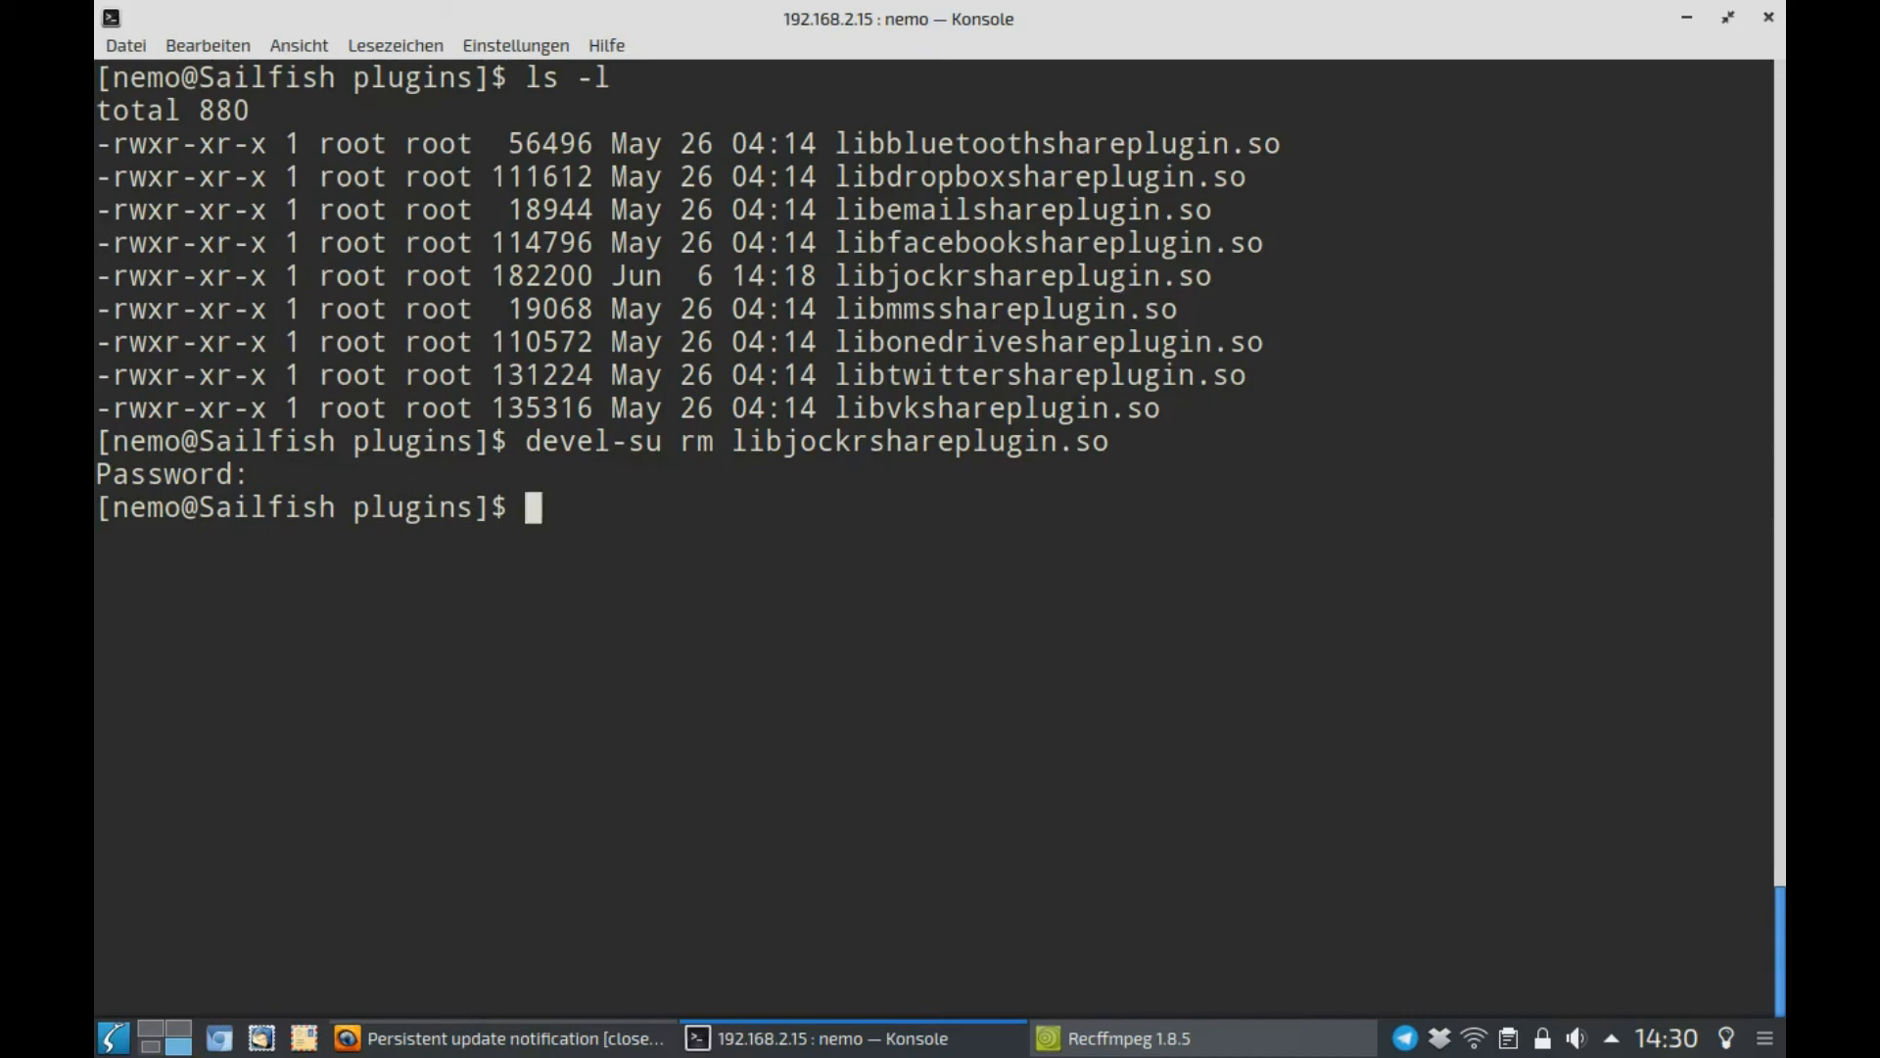
- Run pkcon refresh, which fails to obtain authentication
{"action": "type", "text": "pkcon re"}
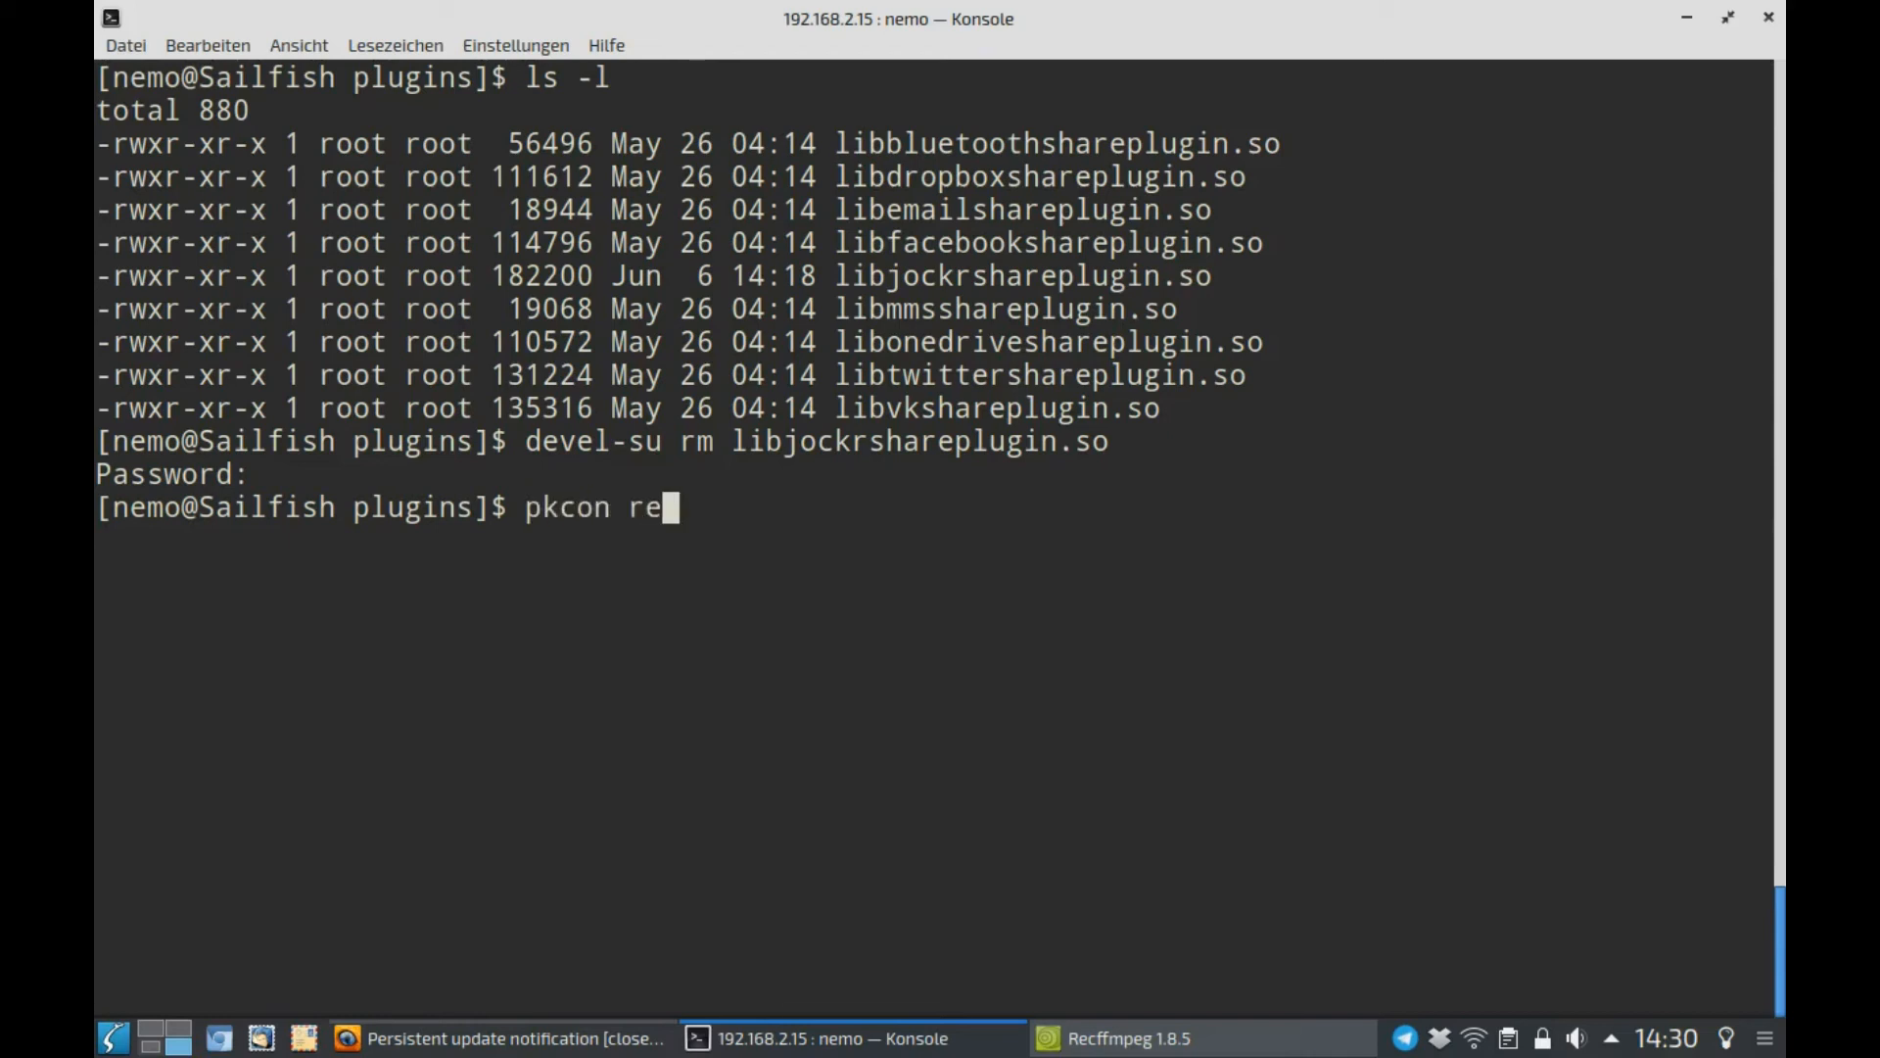
{"action": "type", "text": "fresh"}
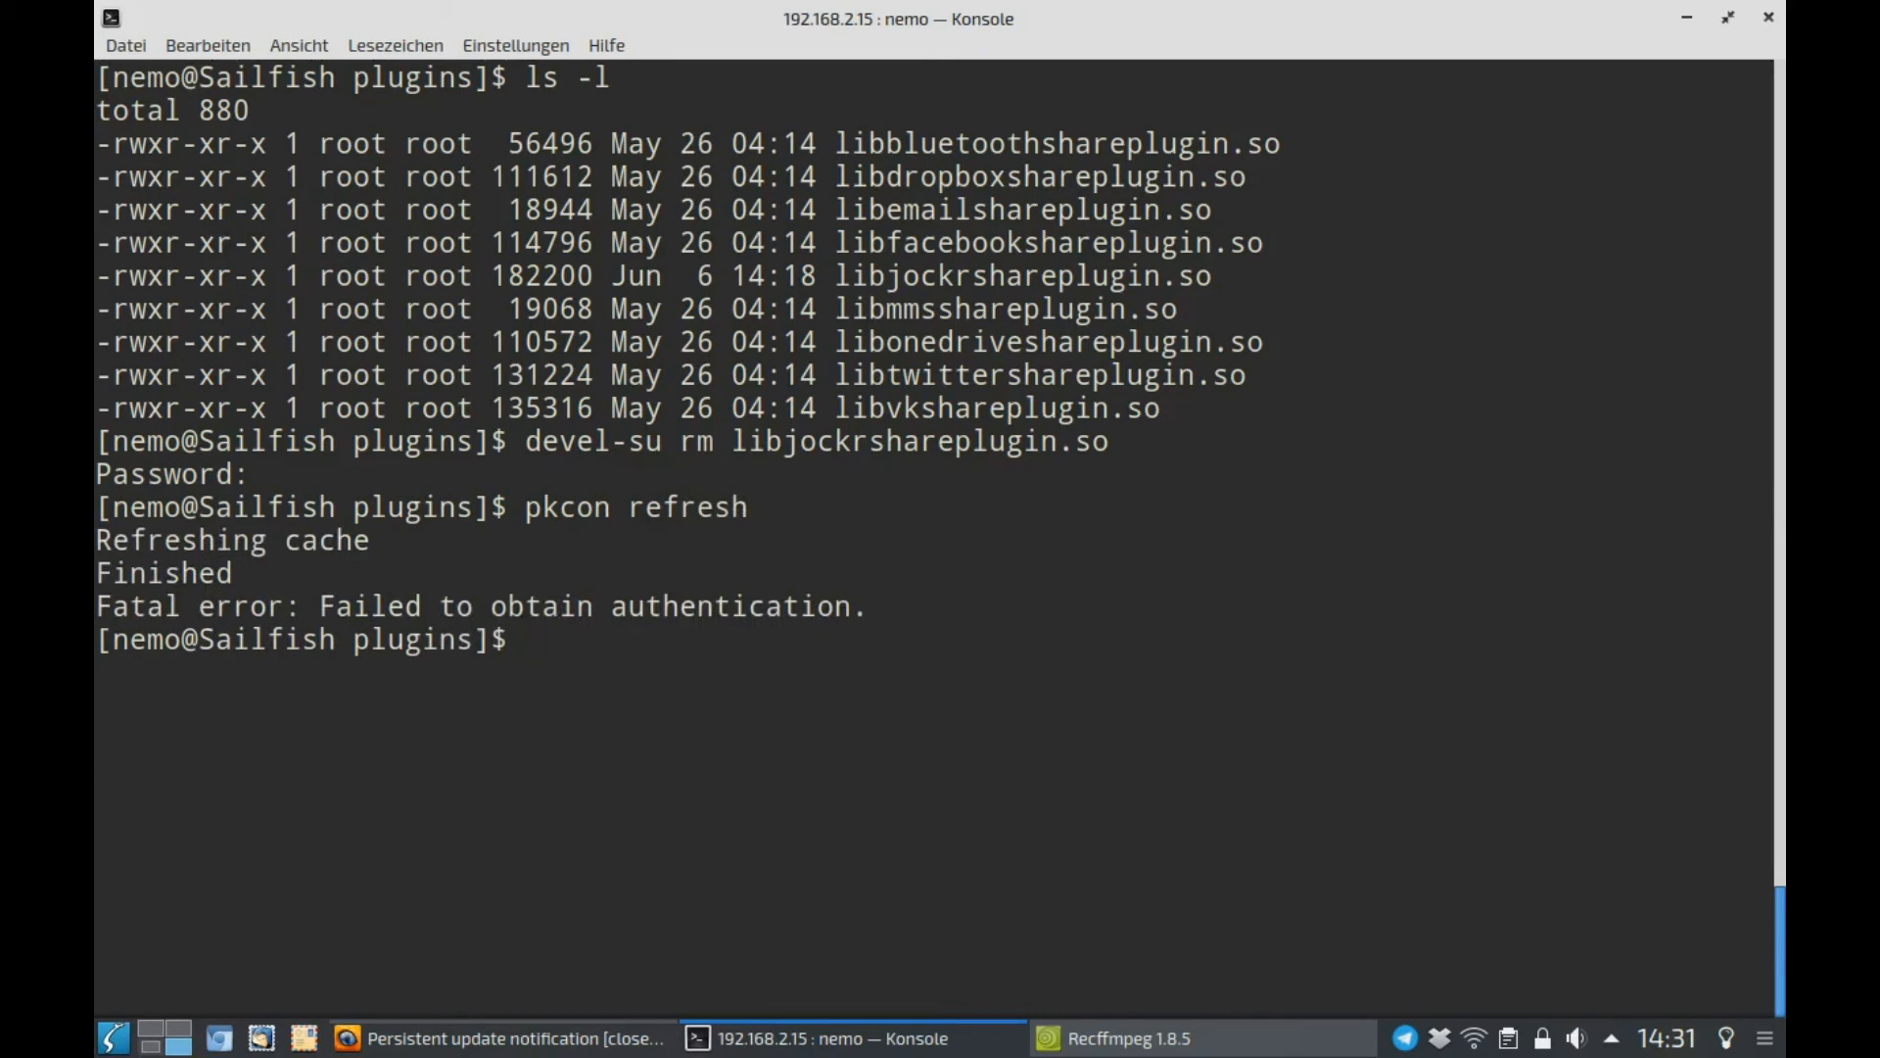
- Rerun pkcon refresh prefixed with devel-su for root rights
{"action": "type", "text": "pkcon refresh"}
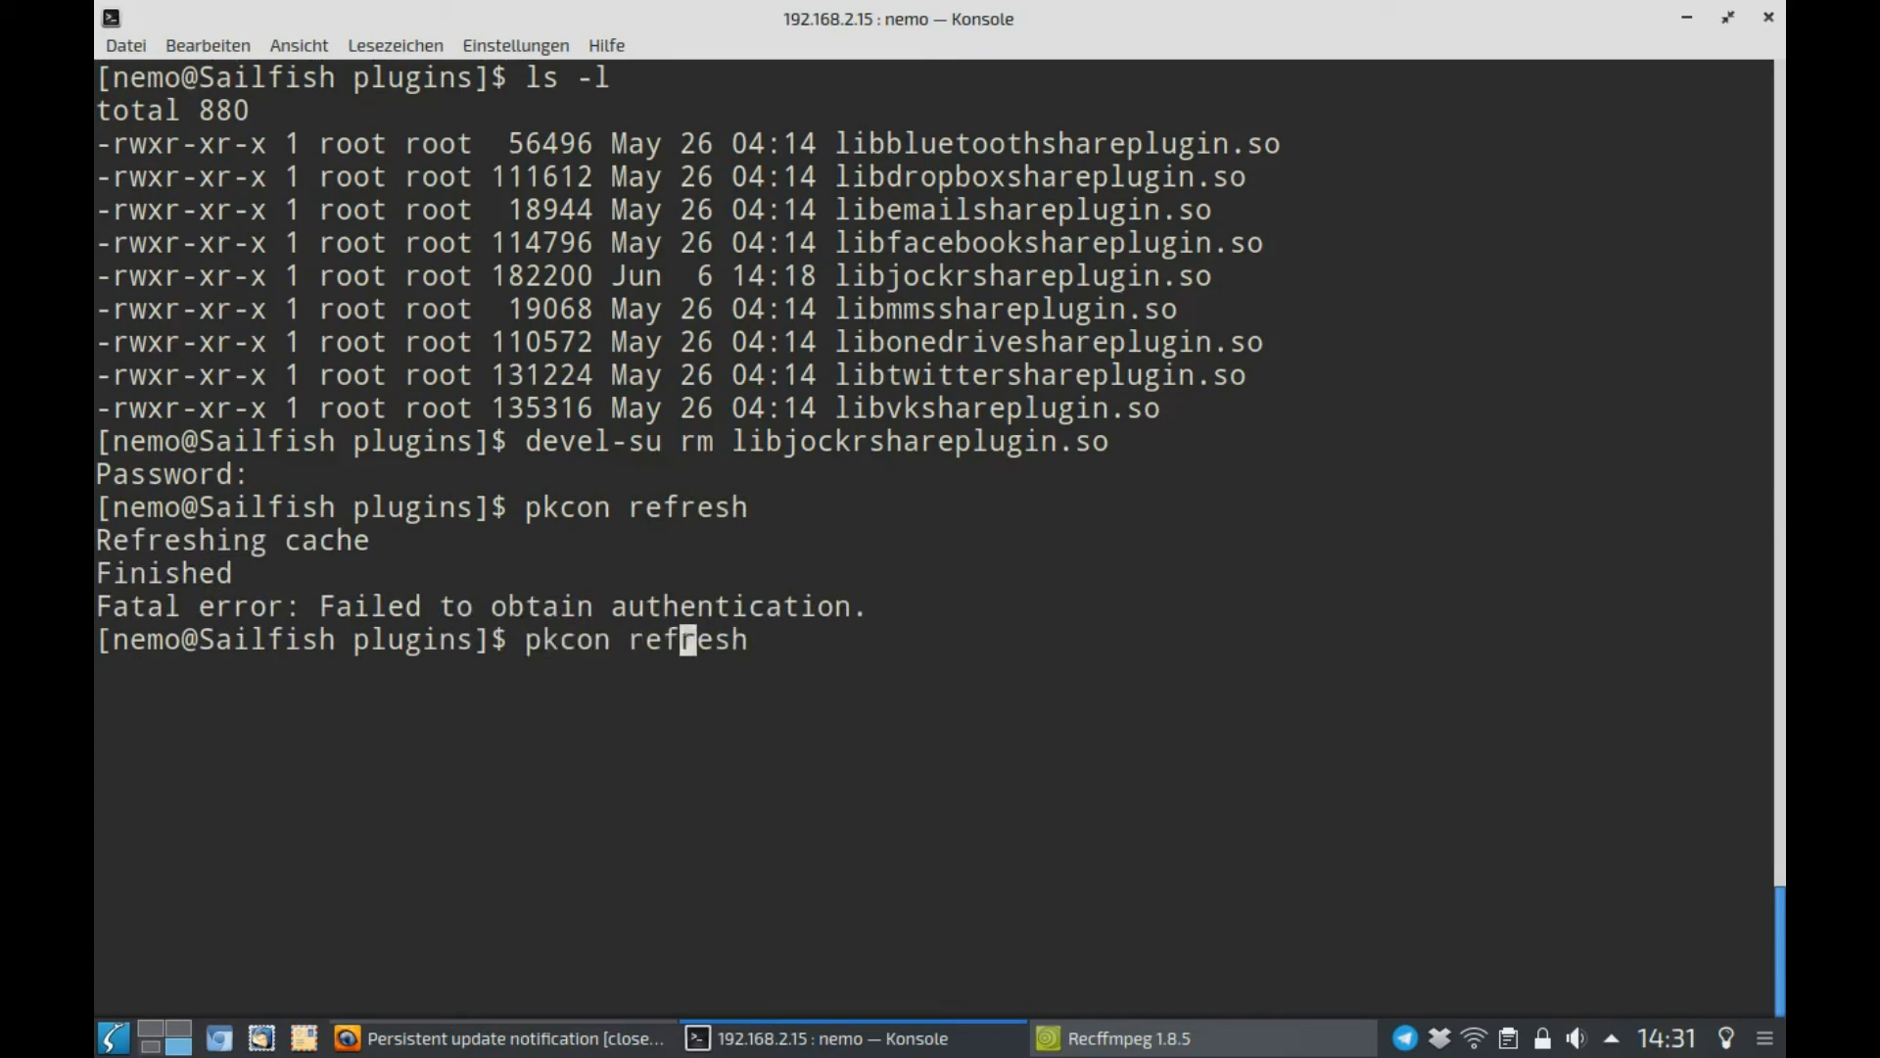
{"action": "type", "text": "devel-su"}
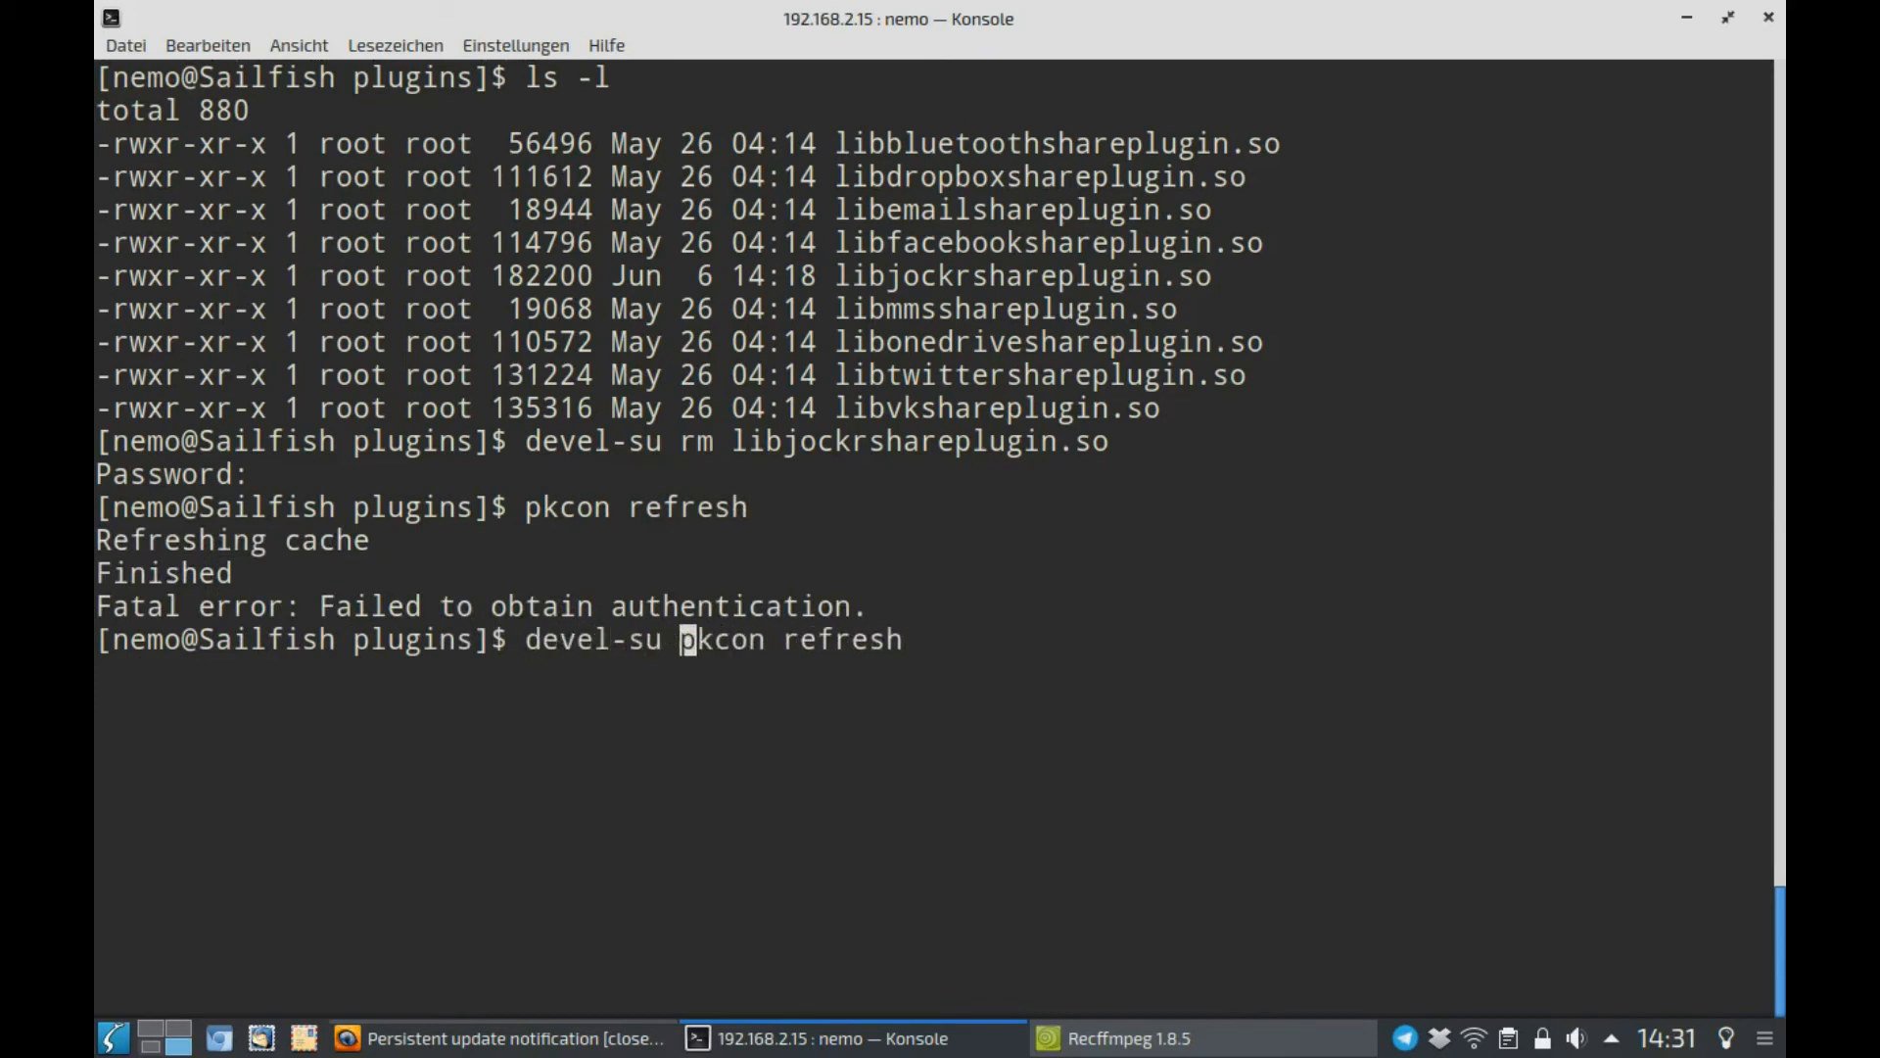